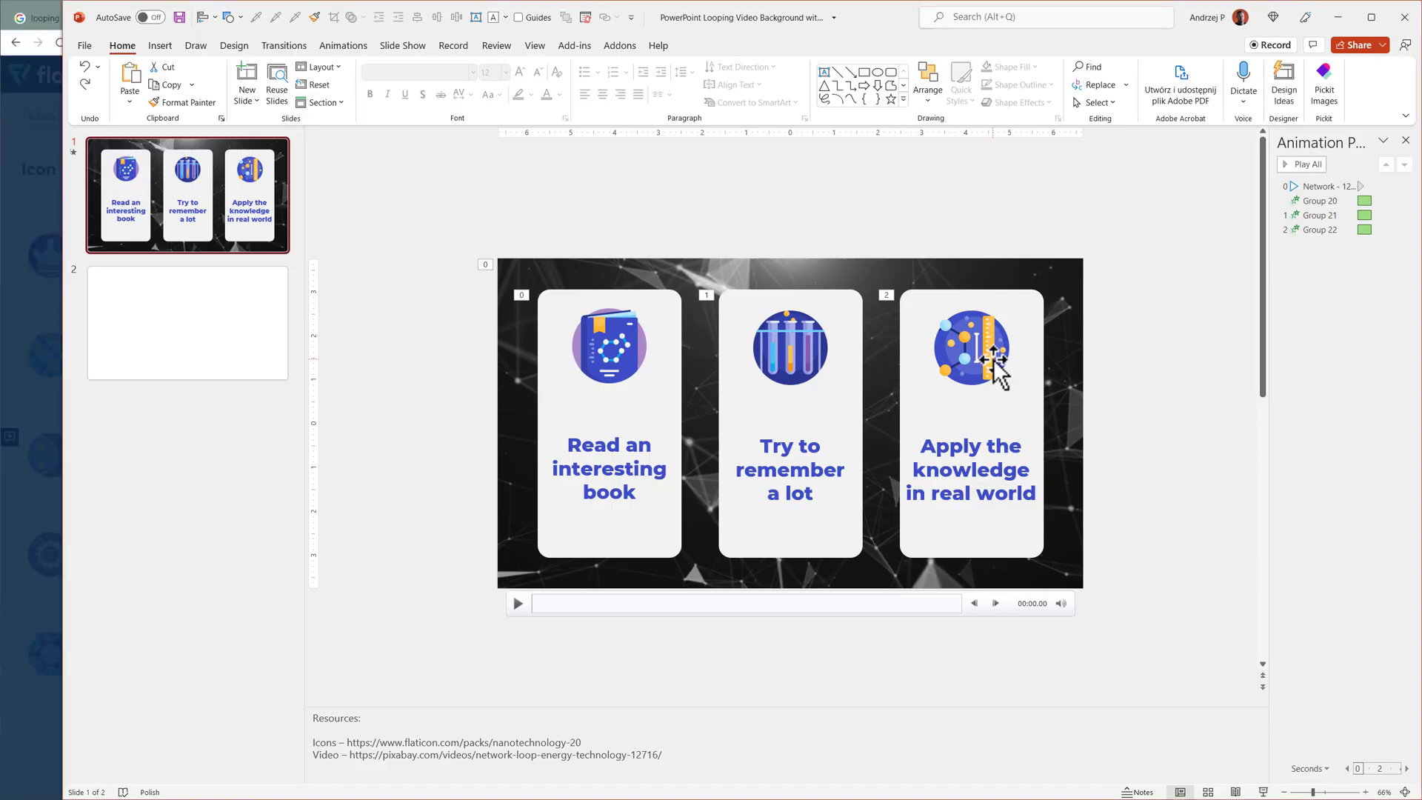
{"action": "mouse_move", "coordinate": [765, 321]}
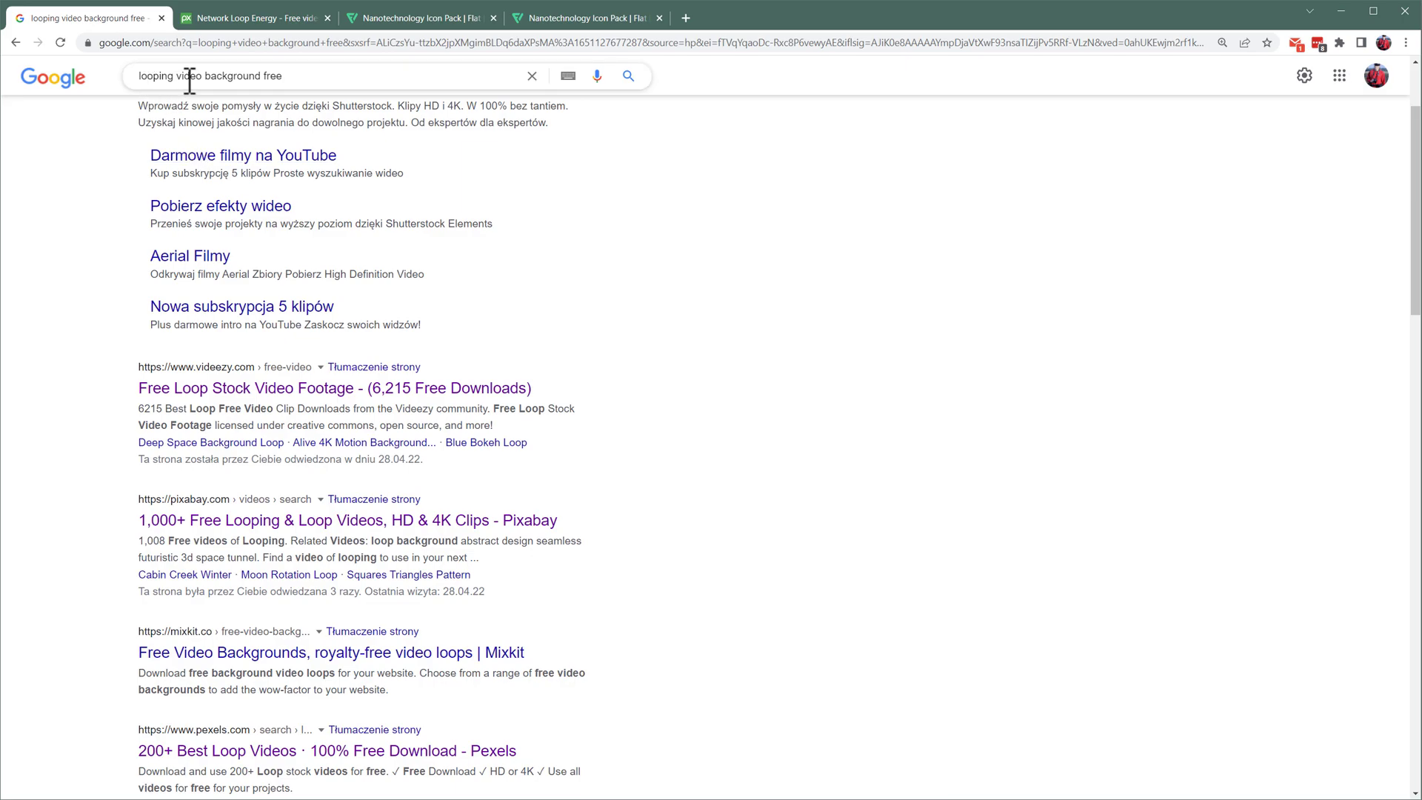
- Download the Pixabay network loop video in its 1280×720 MP4 size
{"action": "scroll", "scroll_direction": "down", "scroll_amount": 3}
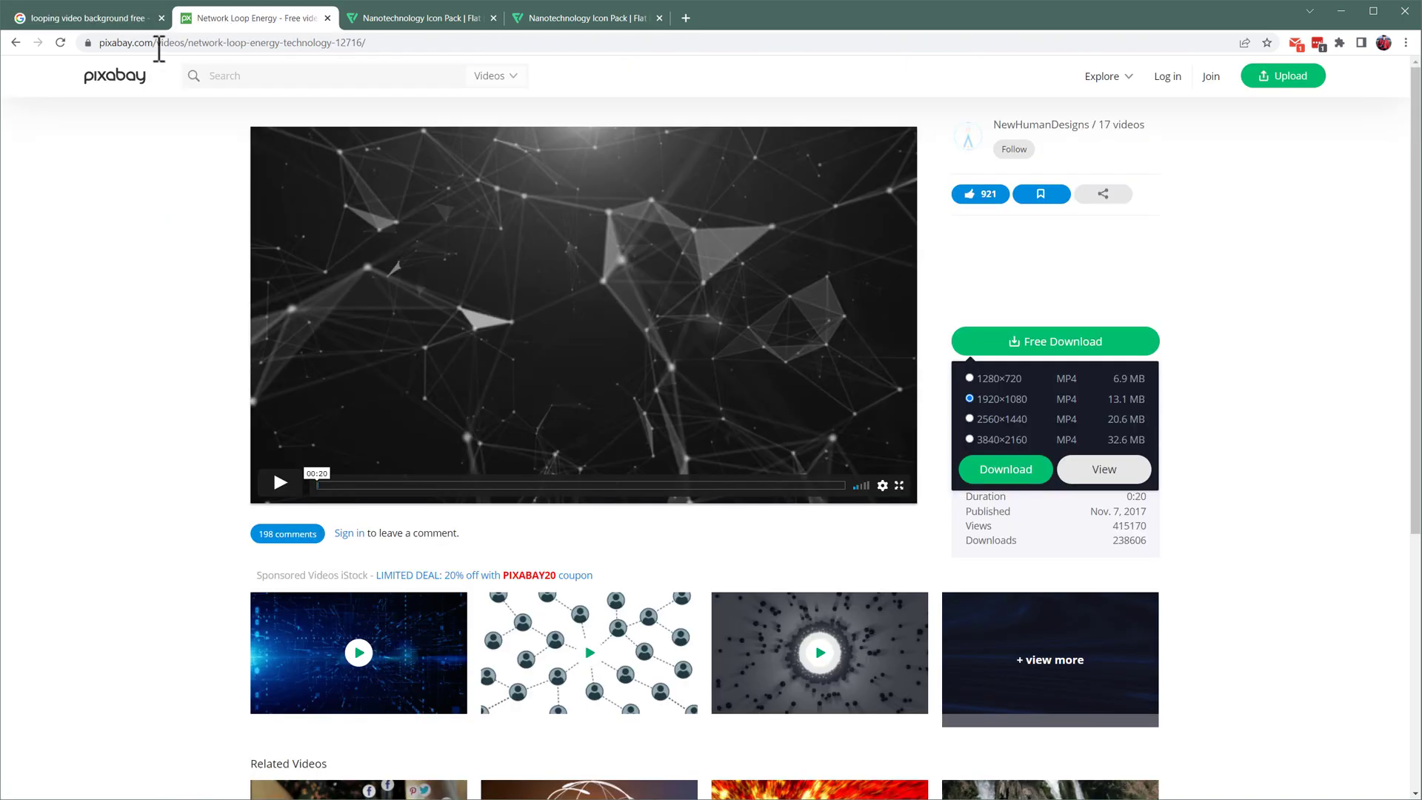
{"action": "mouse_move", "coordinate": [366, 319]}
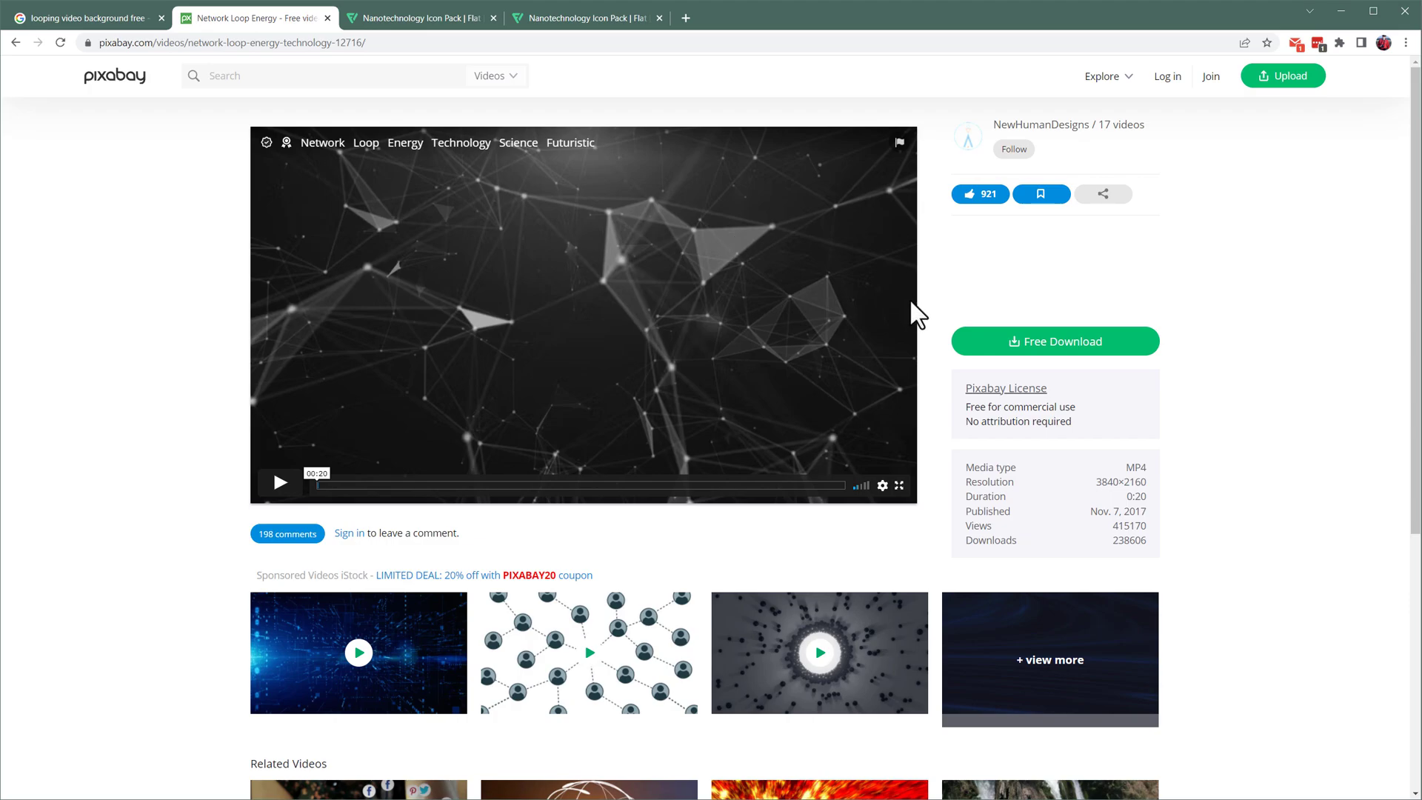
{"action": "left_click", "coordinate": [1055, 341]}
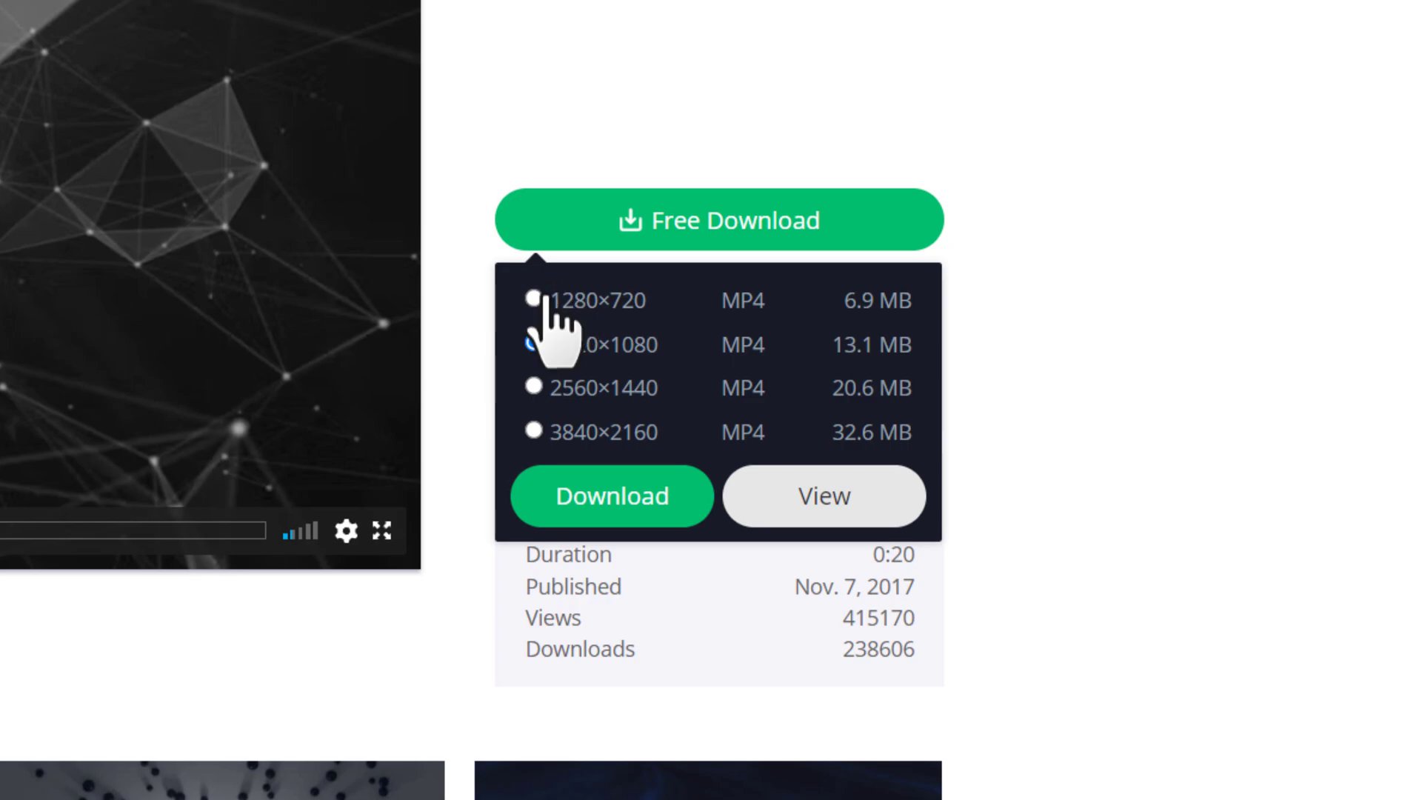
{"action": "left_click", "coordinate": [534, 345]}
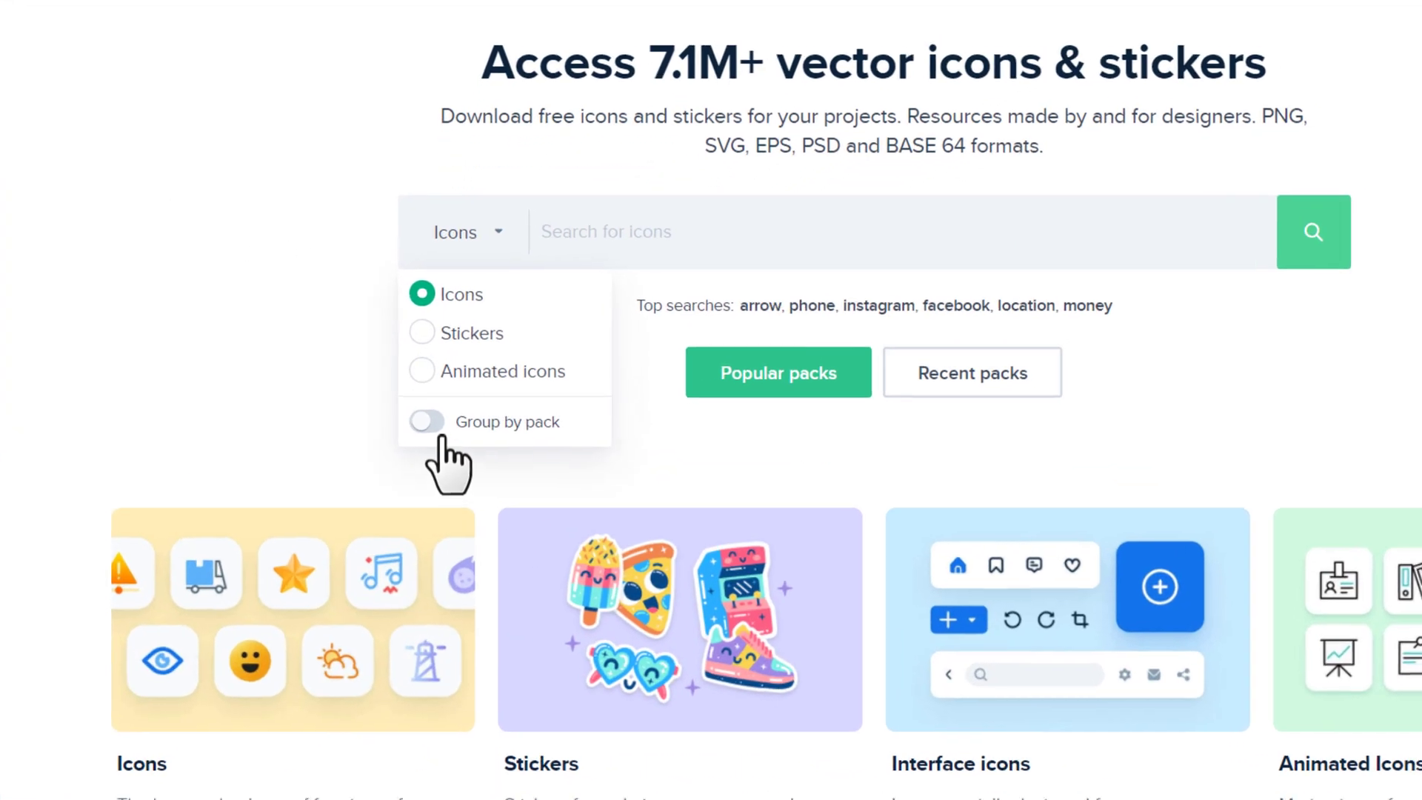
- Search Flaticon icon packs for technology and pick the suggestion
{"action": "left_click", "coordinate": [426, 421]}
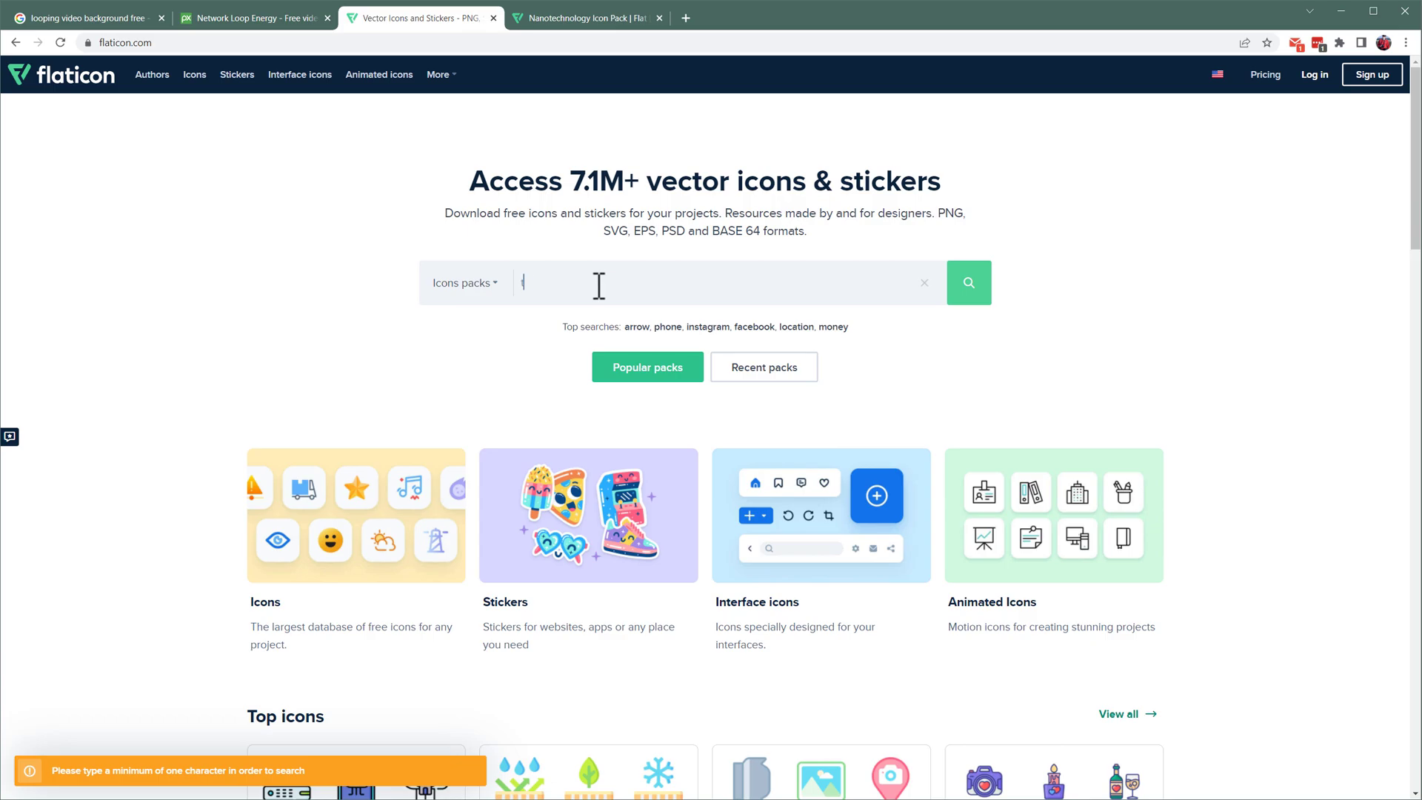
{"action": "type", "text": "technolo"}
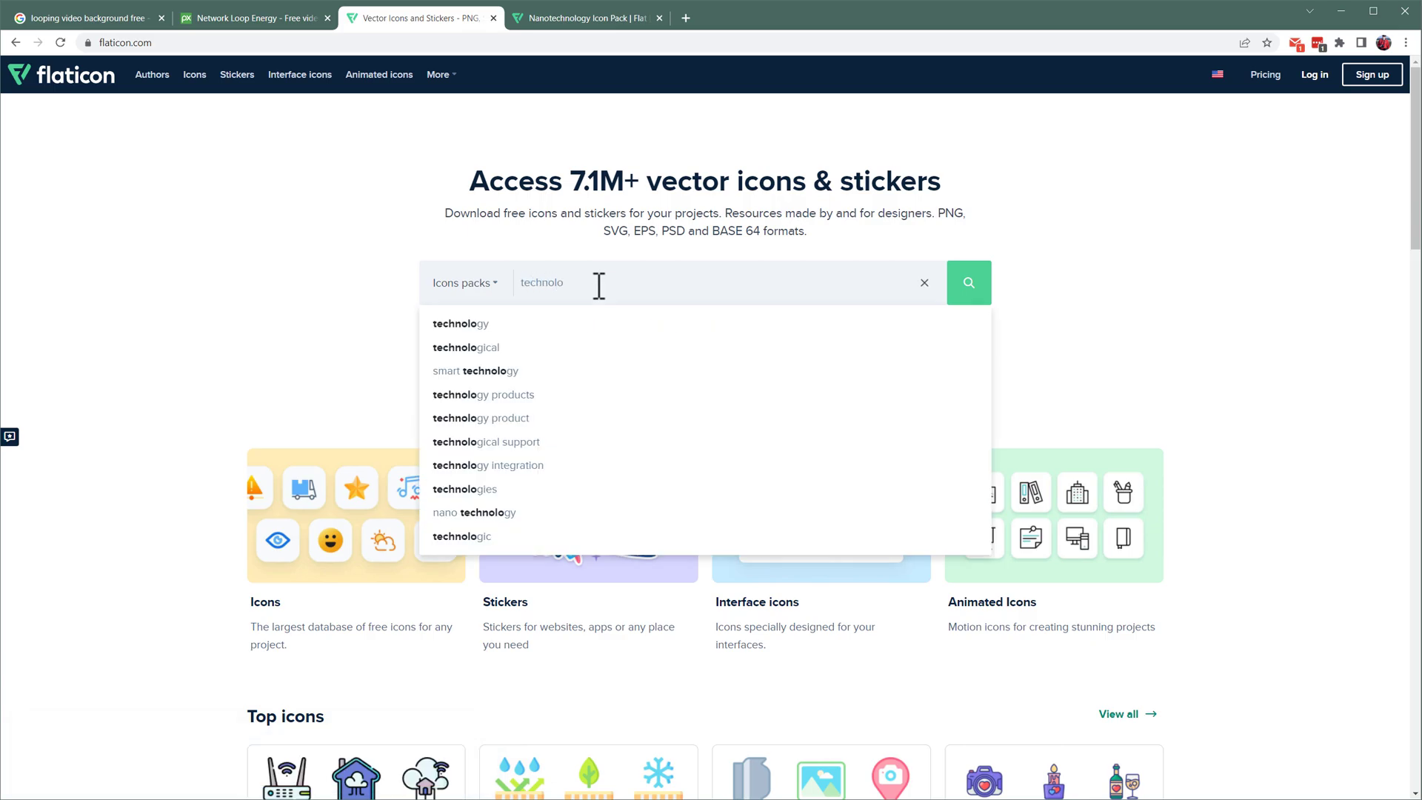
{"action": "left_click", "coordinate": [967, 281]}
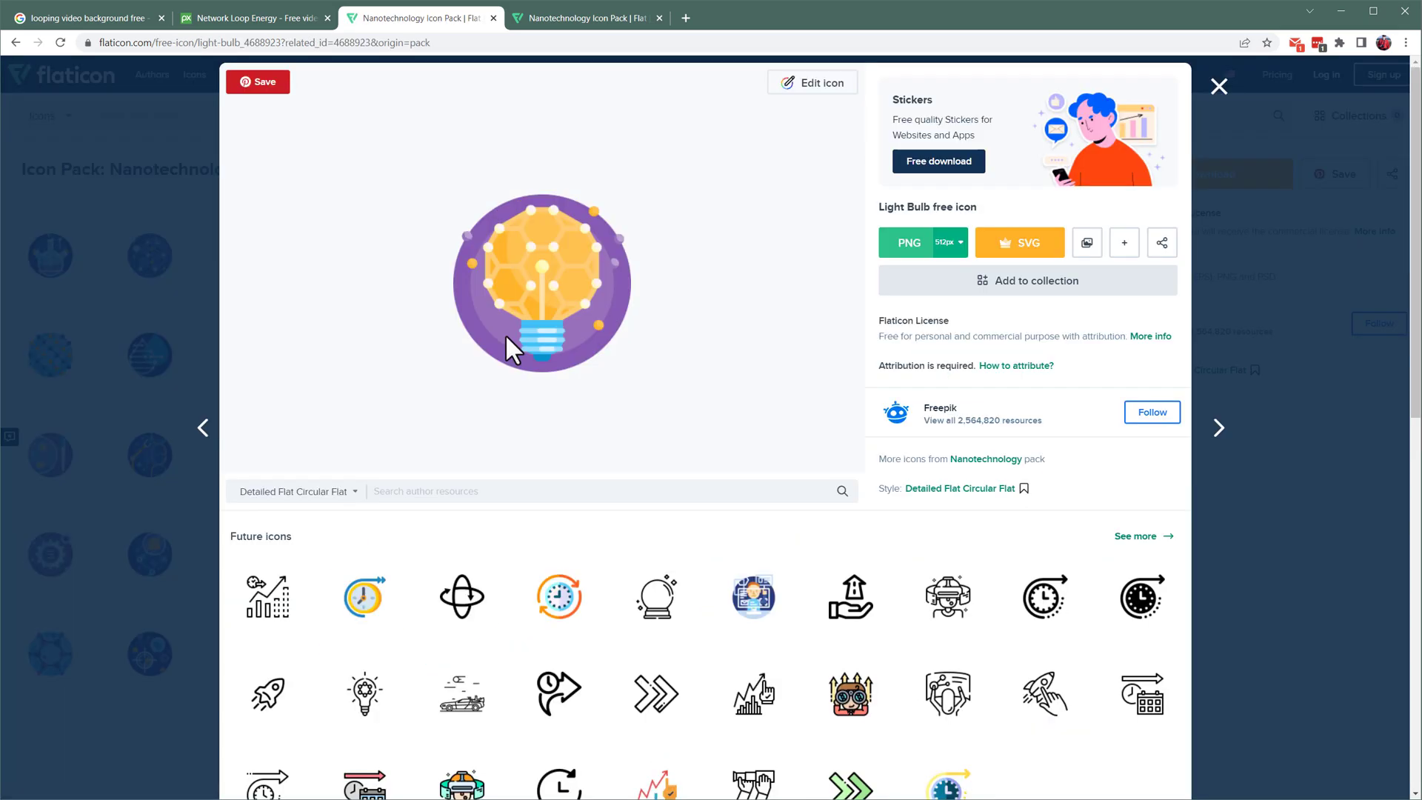
{"action": "mouse_move", "coordinate": [908, 241]}
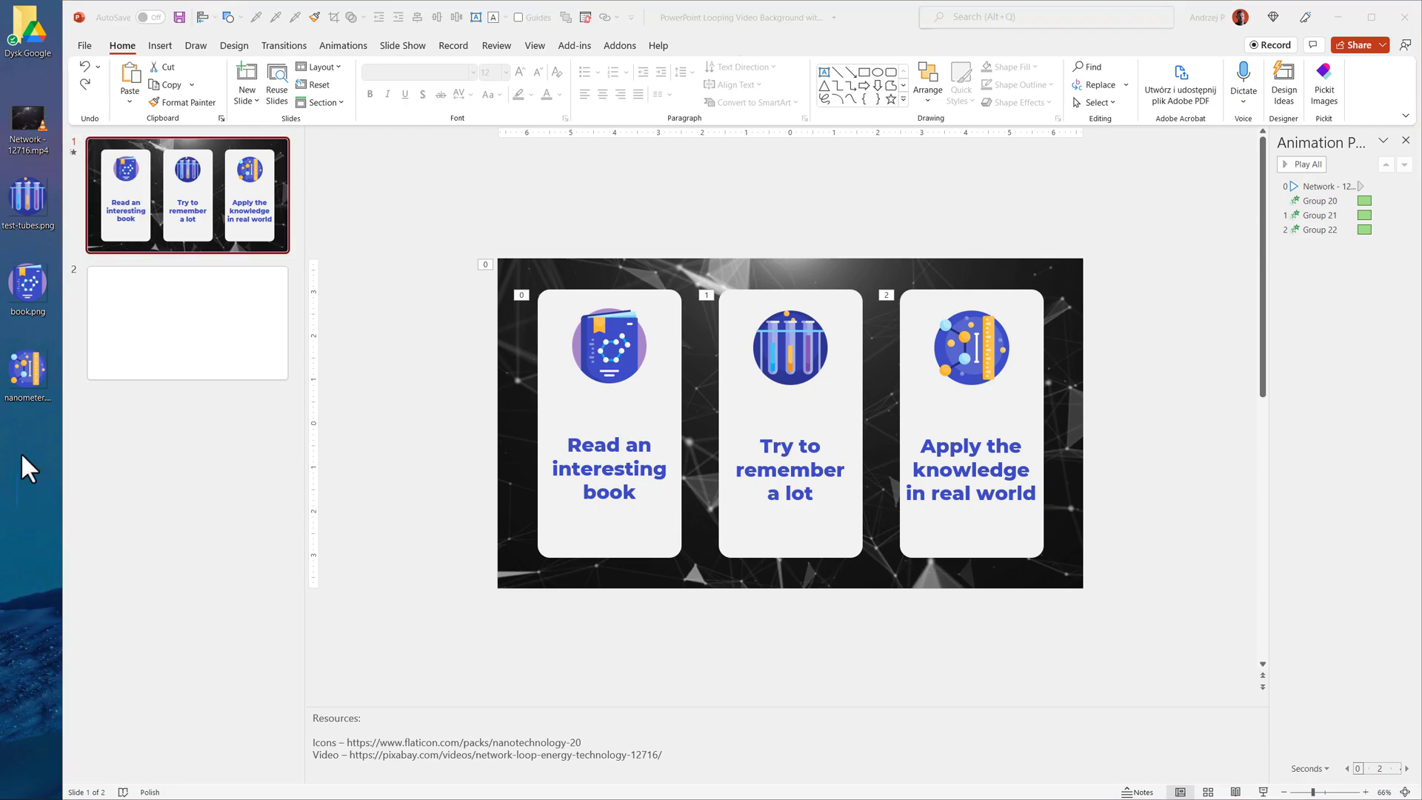
- Give slide 2 a blank layout and fill it with the network loop video
{"action": "left_click", "coordinate": [188, 323]}
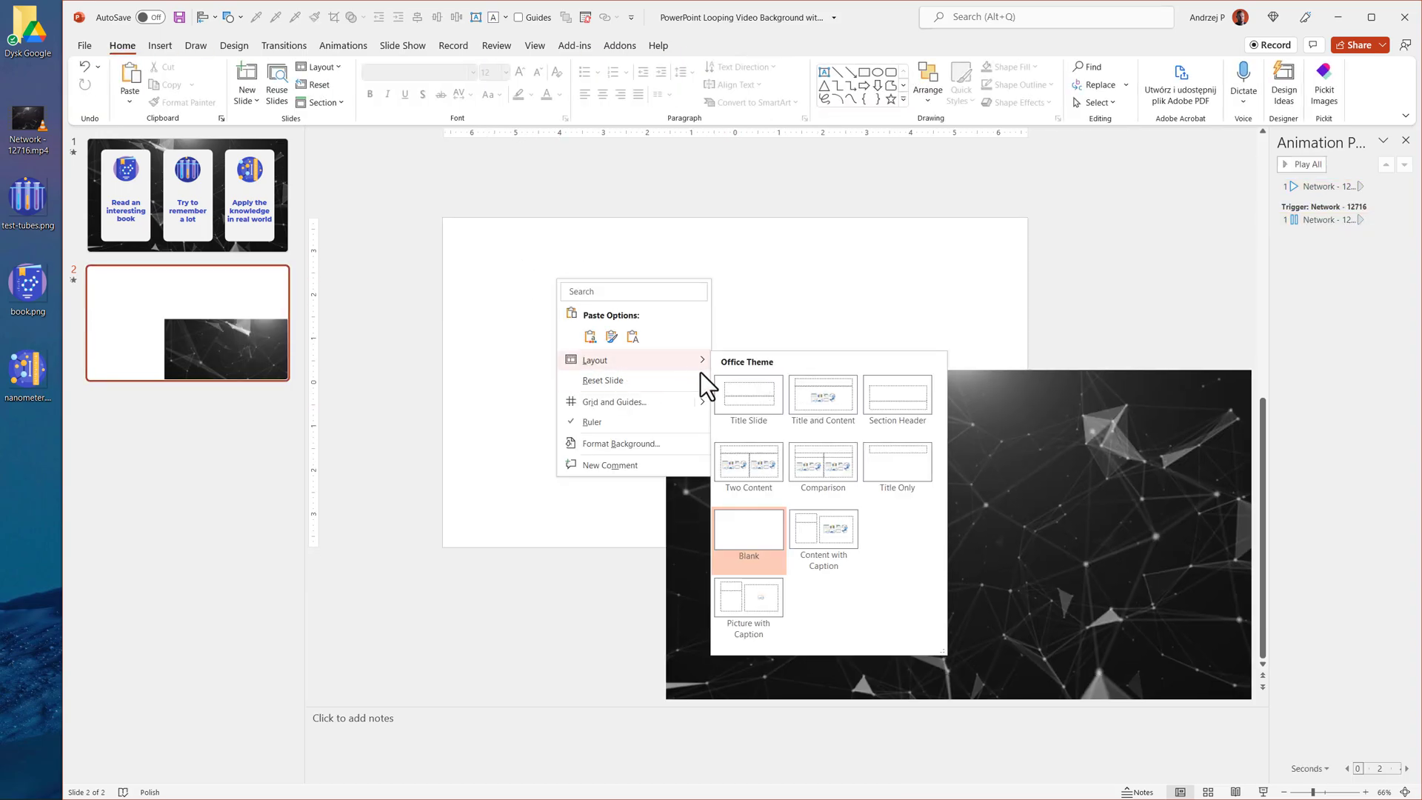
{"action": "left_click", "coordinate": [598, 391]}
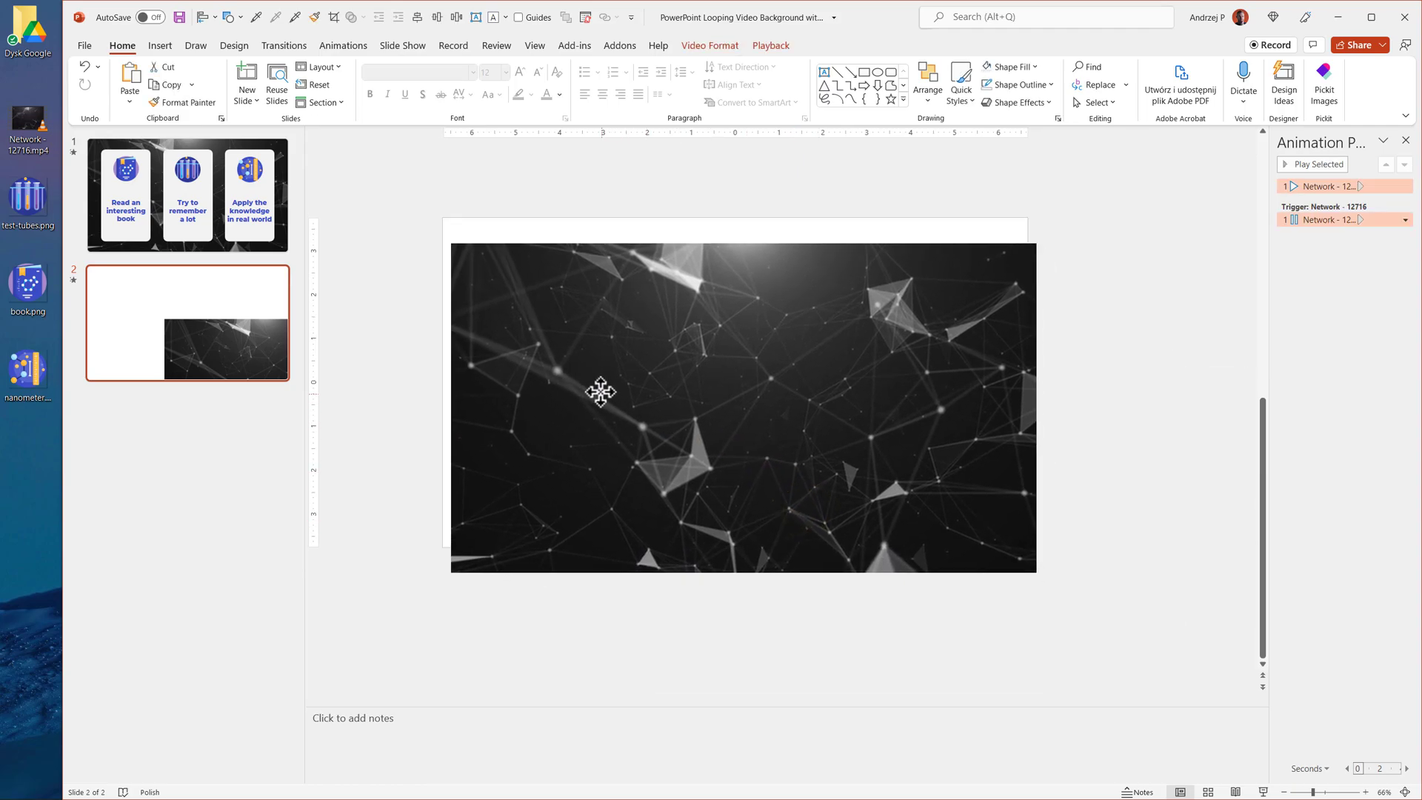
{"action": "left_click", "coordinate": [598, 391]}
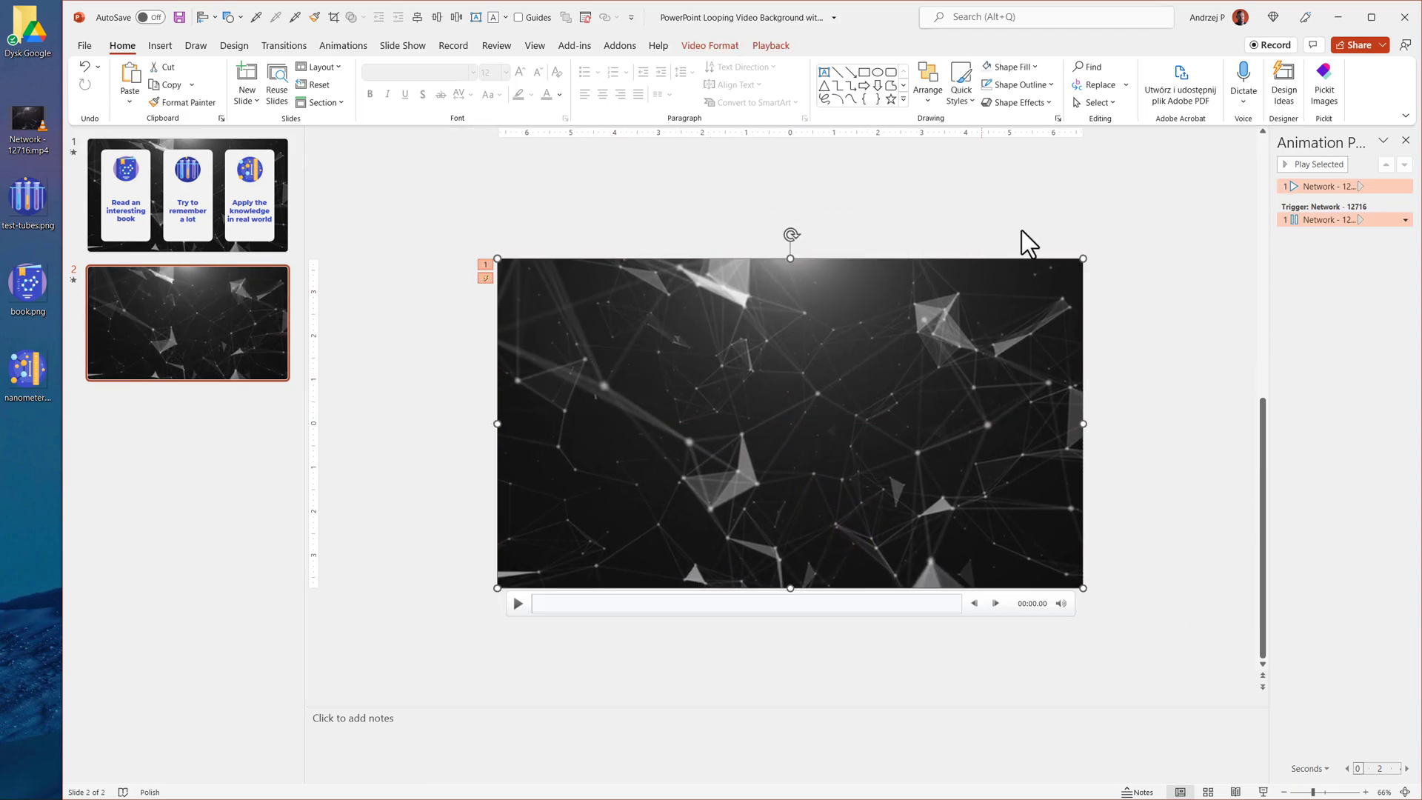
{"action": "left_click", "coordinate": [342, 46]}
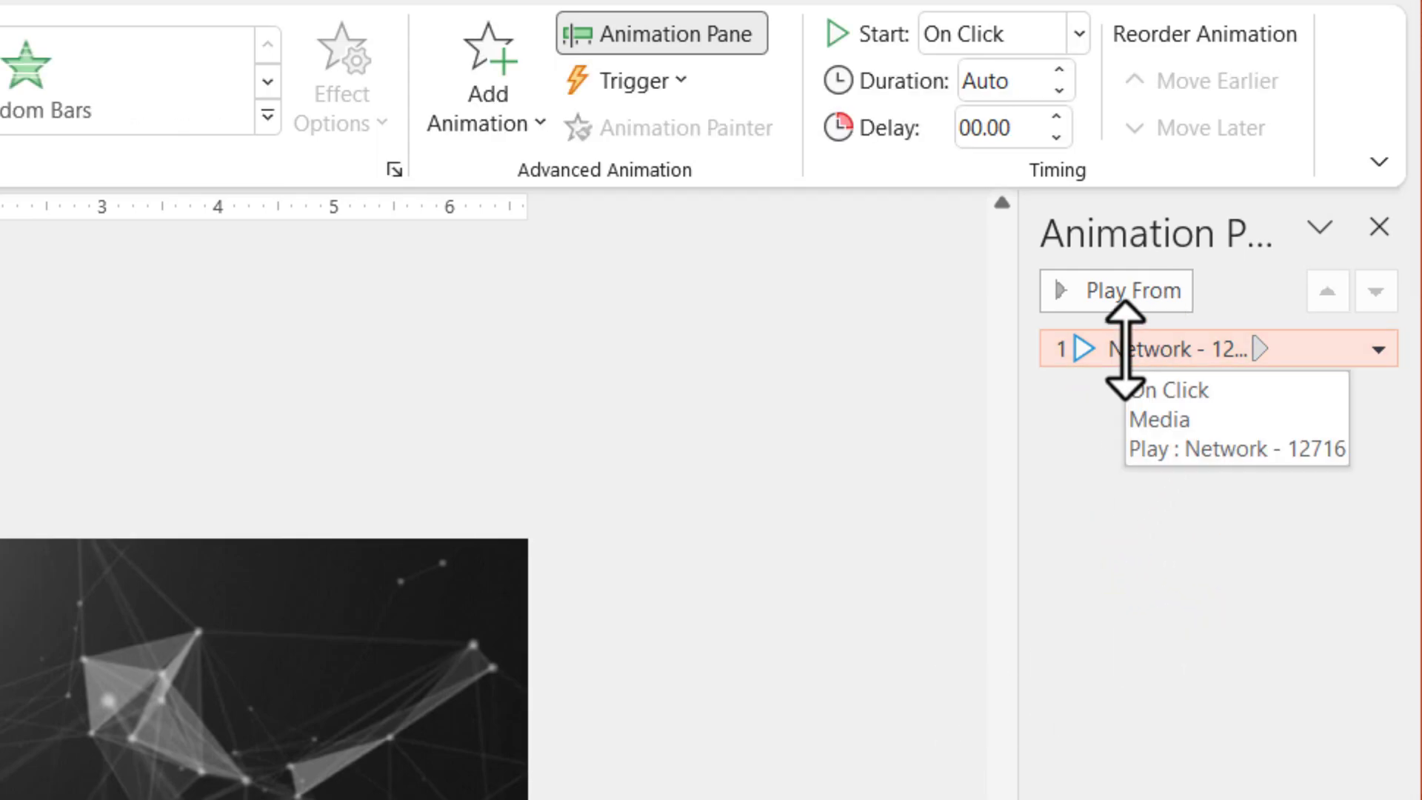
- Set the video to Start With Previous and Loop until Stopped
{"action": "left_click", "coordinate": [1376, 348]}
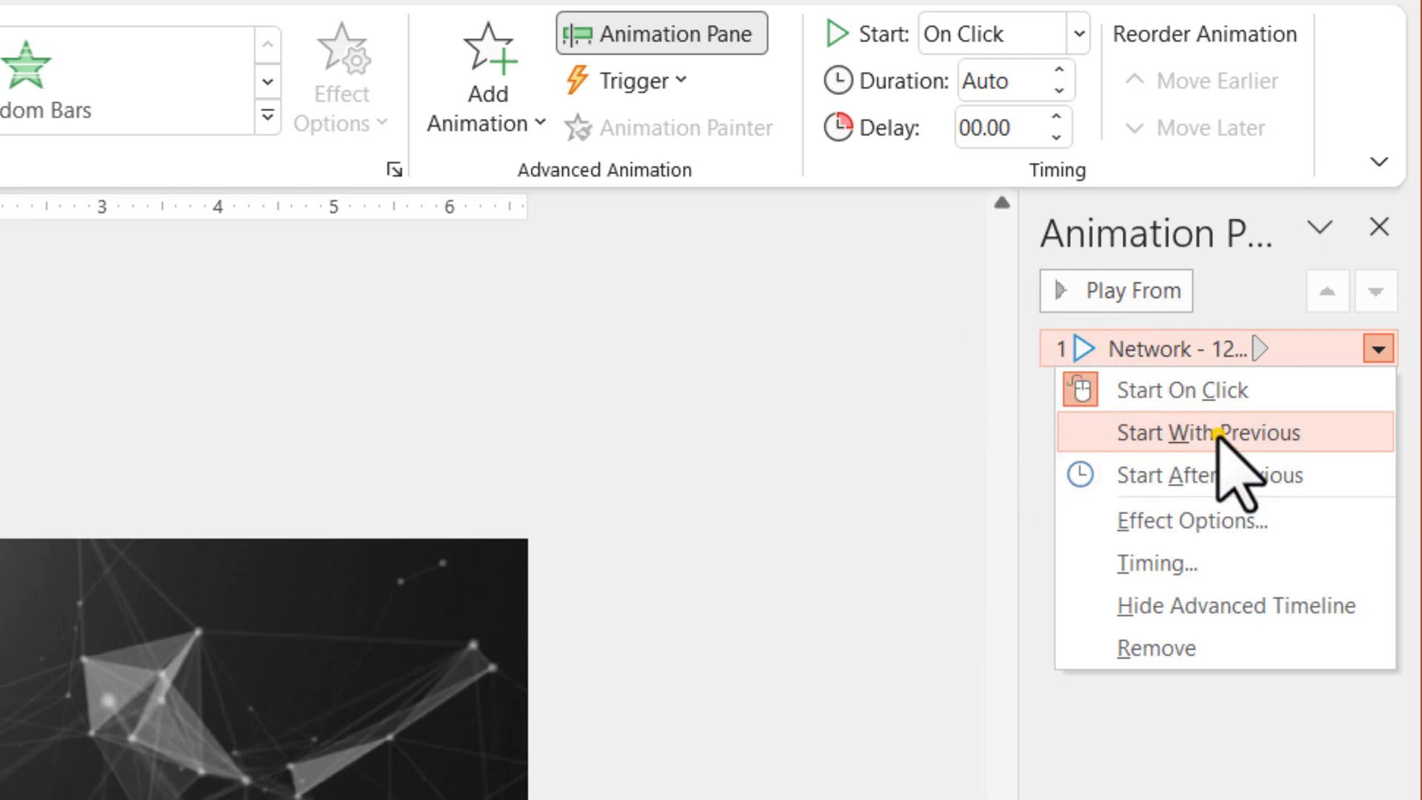
{"action": "left_click", "coordinate": [1207, 431]}
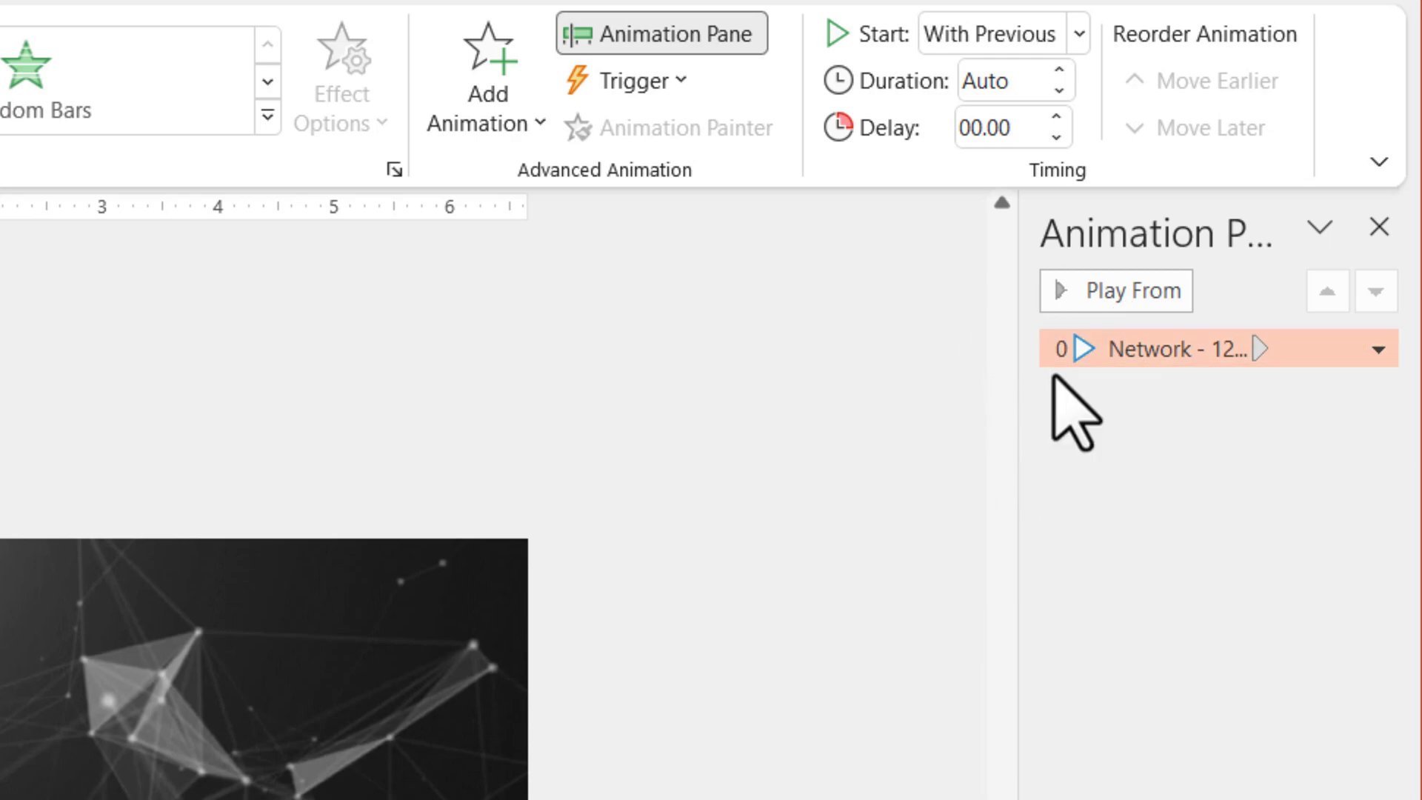
{"action": "mouse_move", "coordinate": [530, 684]}
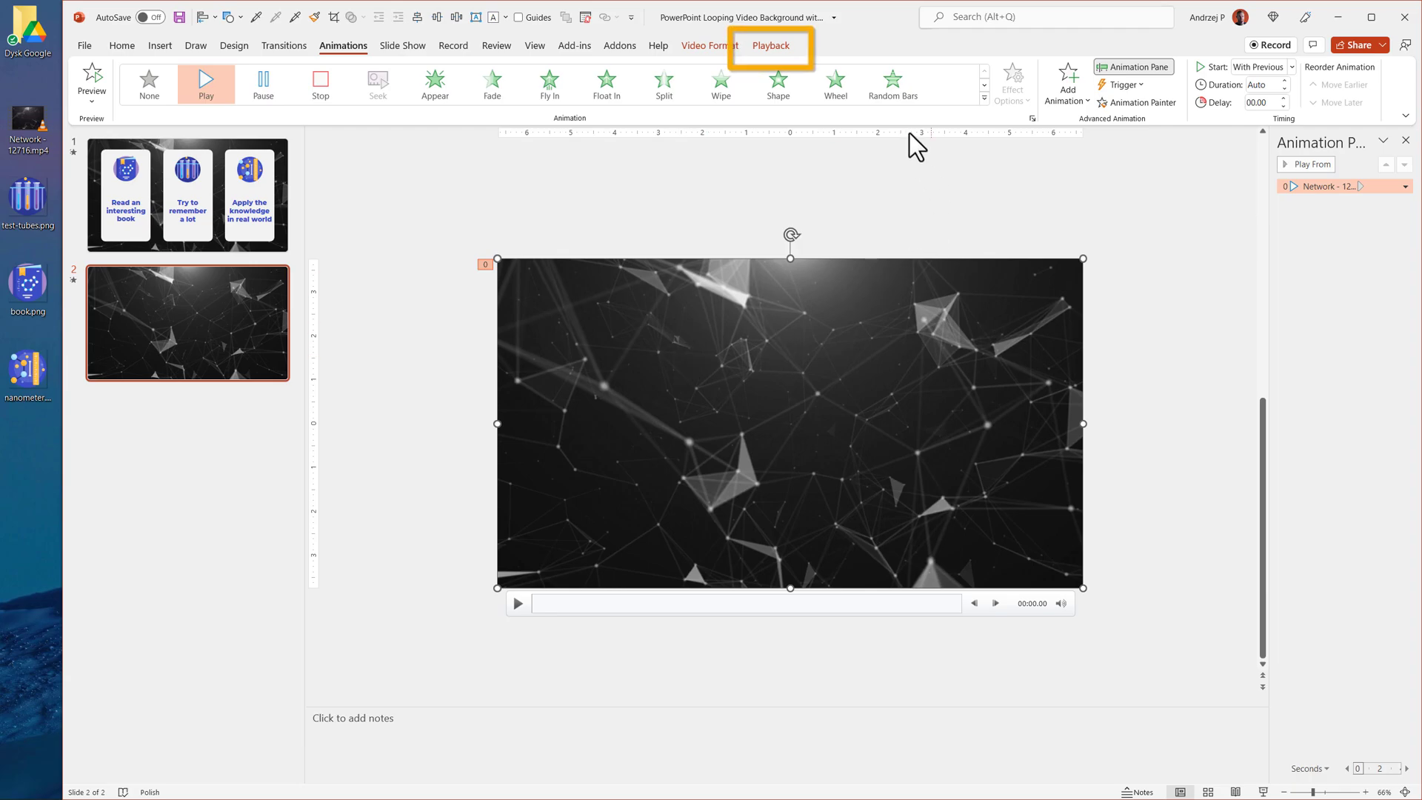
{"action": "left_click", "coordinate": [770, 46]}
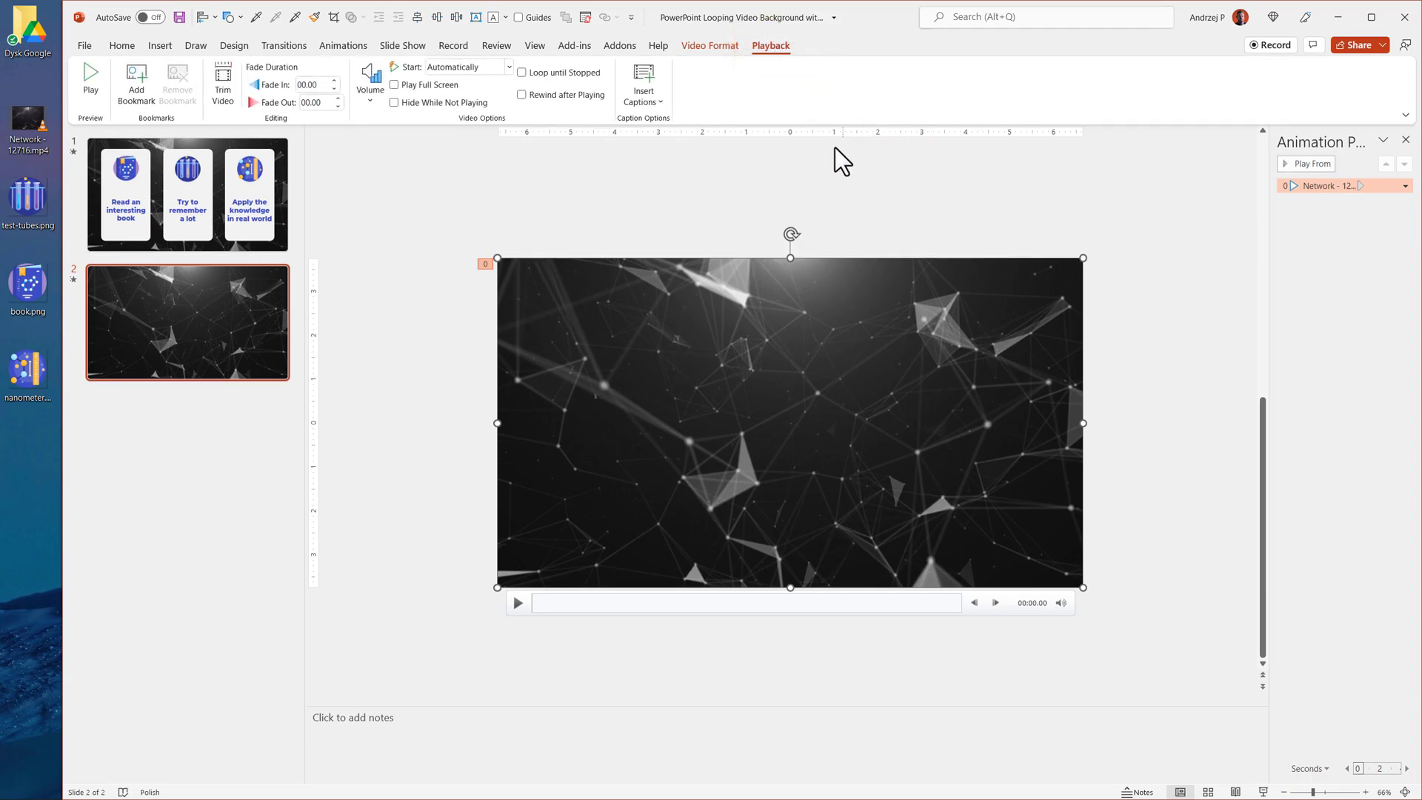
{"action": "left_click", "coordinate": [523, 72]}
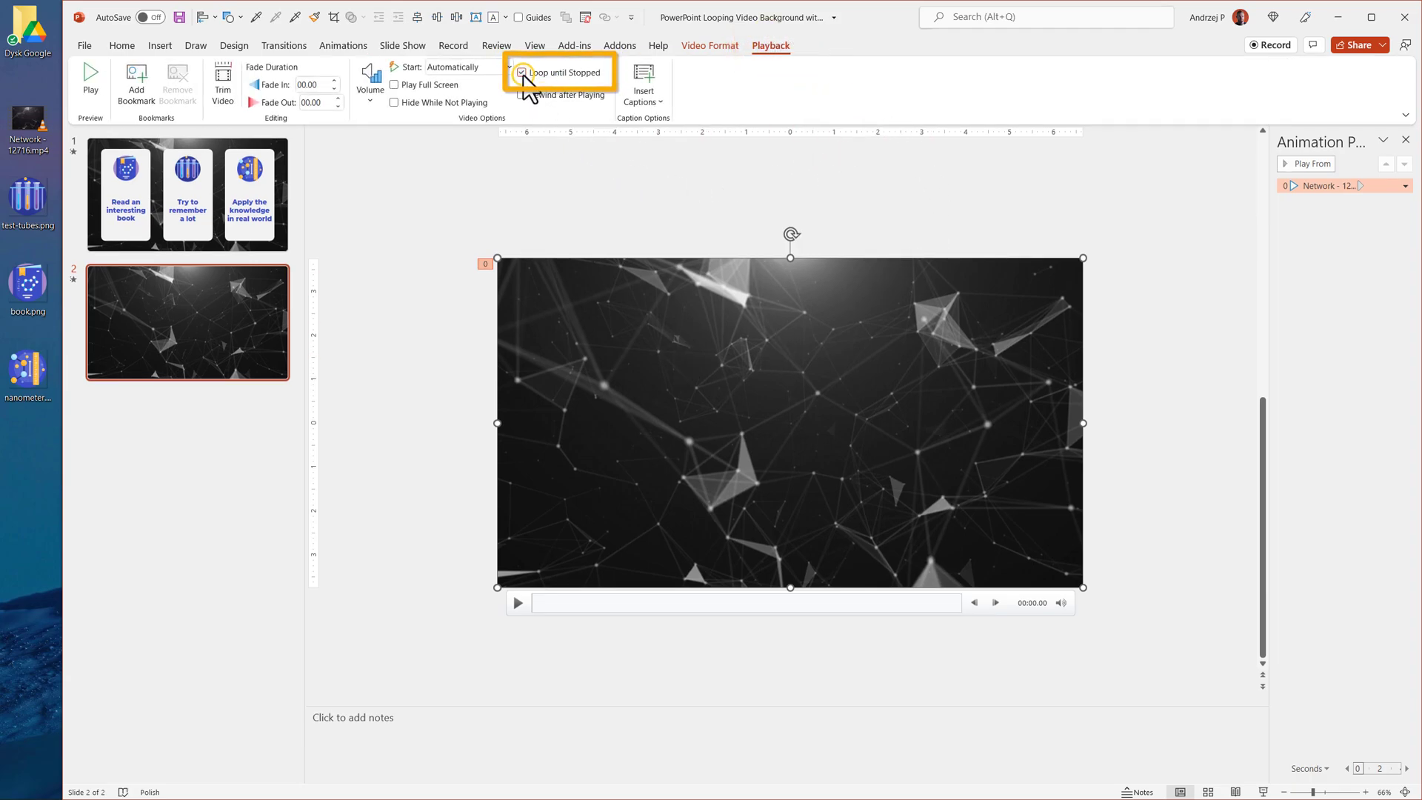
{"action": "left_click", "coordinate": [122, 46]}
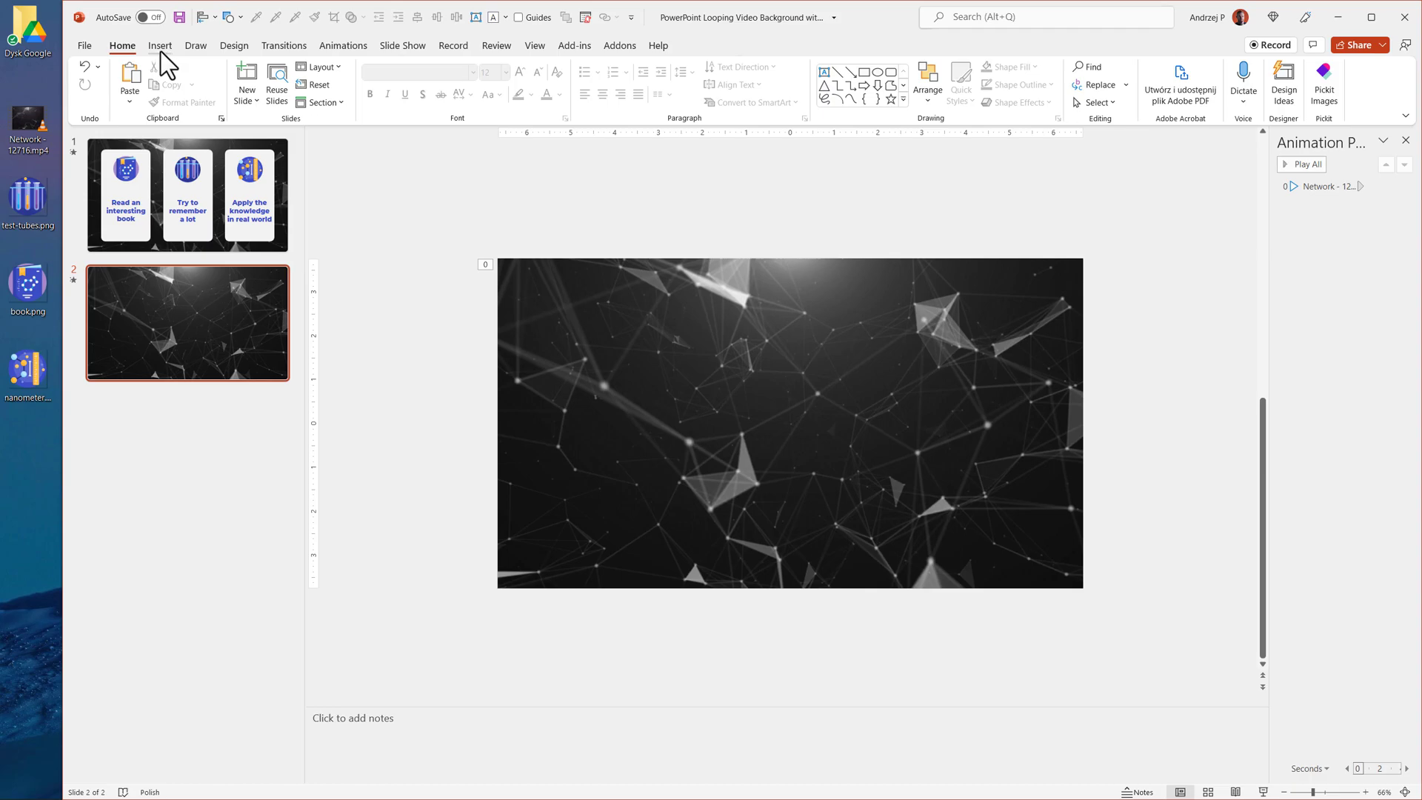
- Draw a tall rounded box on the left of the slide and fill it light gray
{"action": "left_click", "coordinate": [321, 82]}
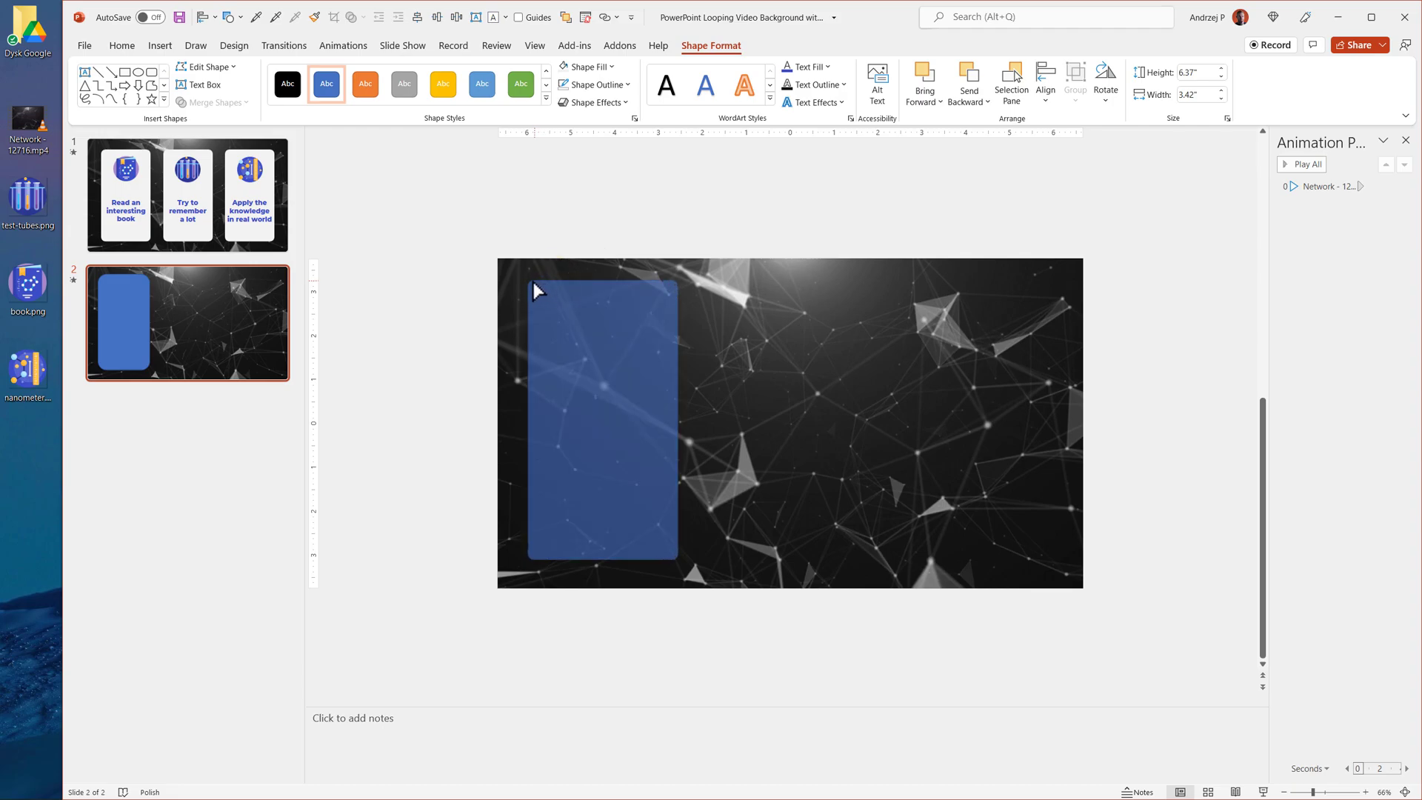
{"action": "left_click_drag", "start_coordinate": [601, 426], "coordinate": [616, 400]}
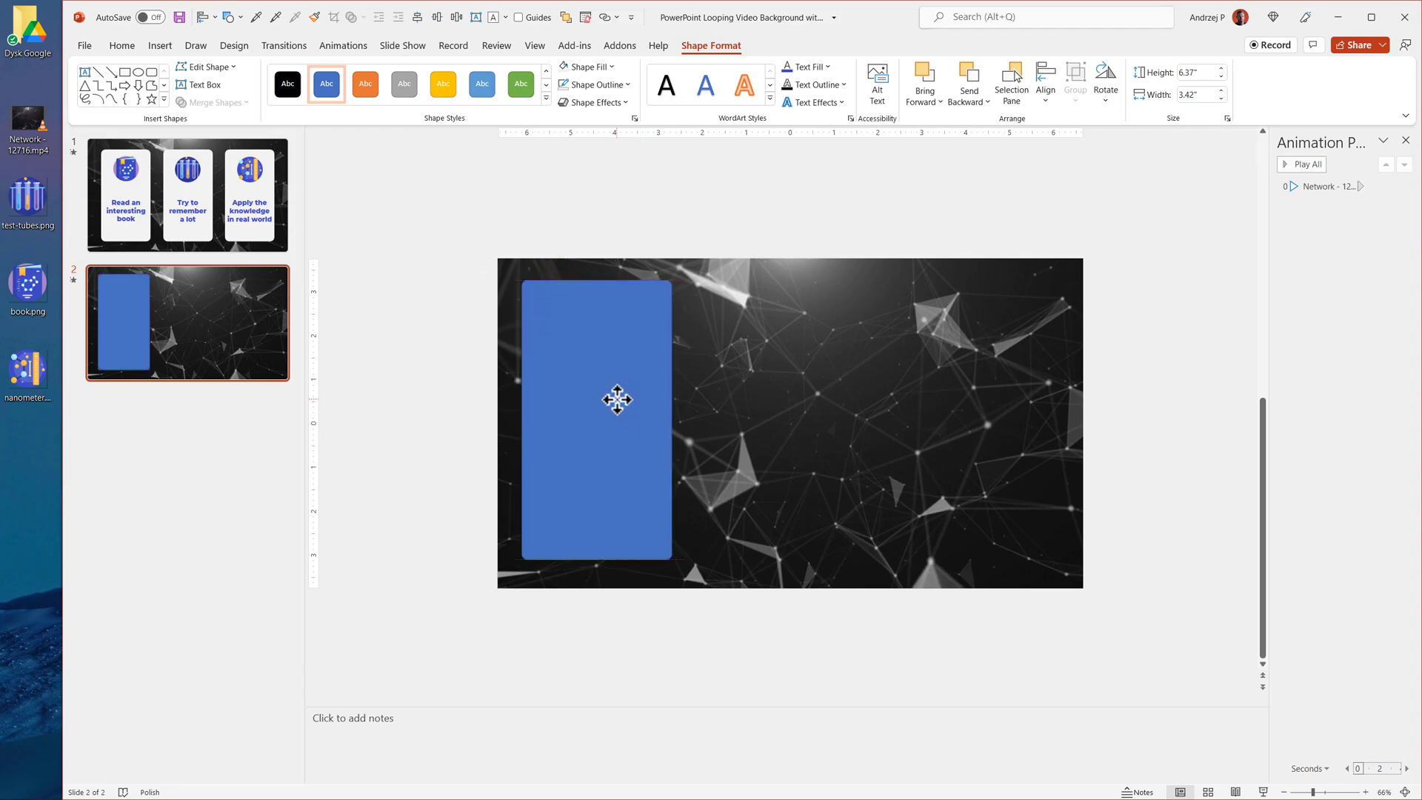
{"action": "left_click", "coordinate": [597, 398]}
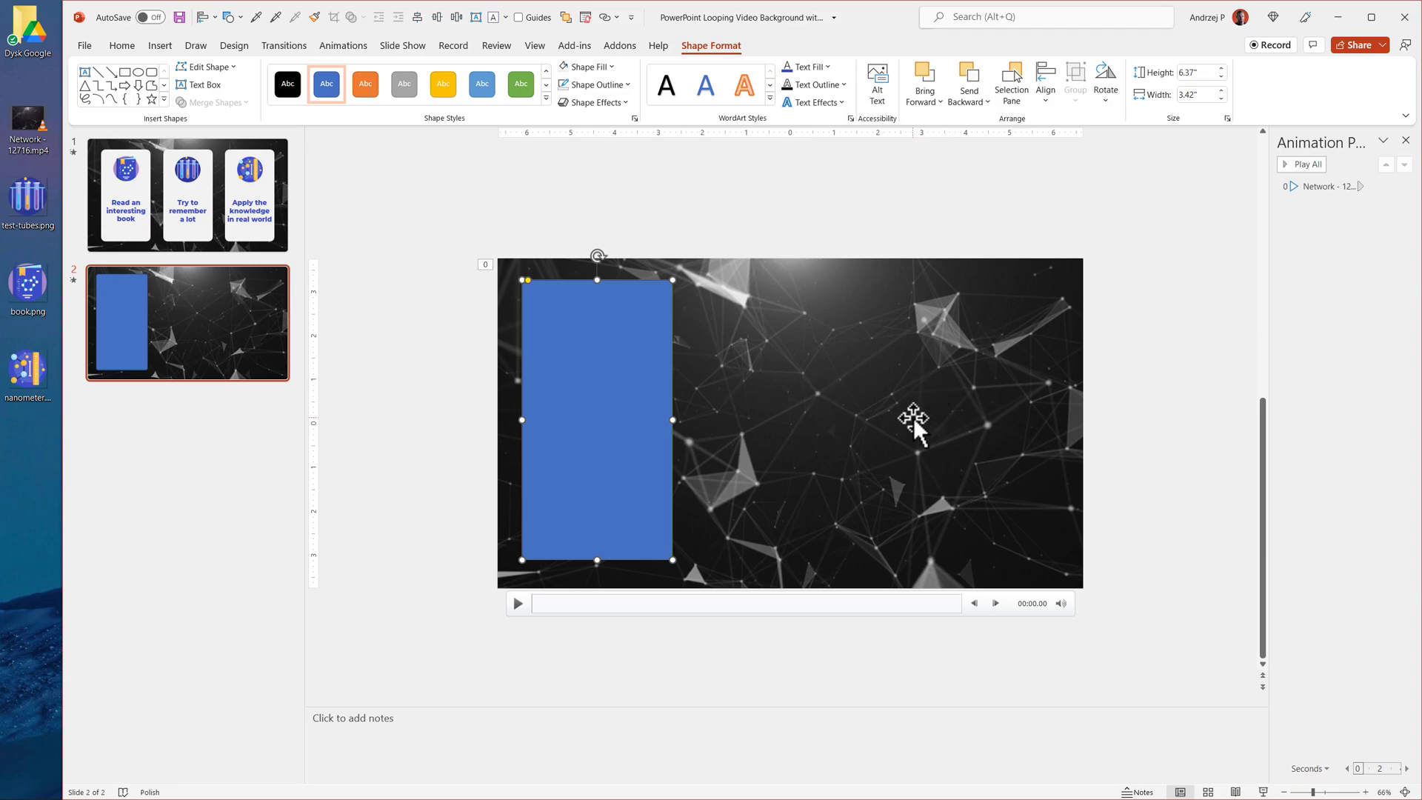
{"action": "mouse_move", "coordinate": [679, 317]}
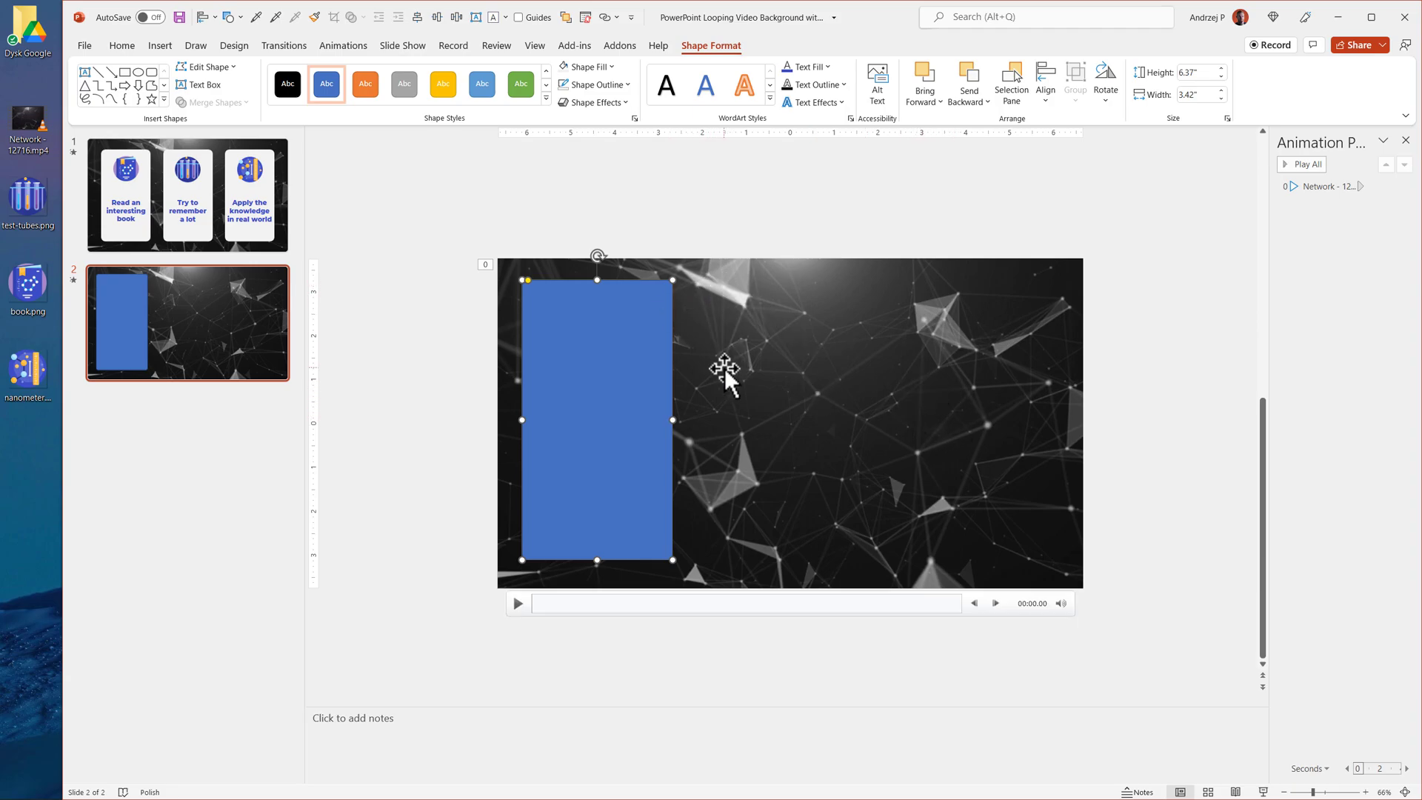
{"action": "left_click", "coordinate": [587, 67]}
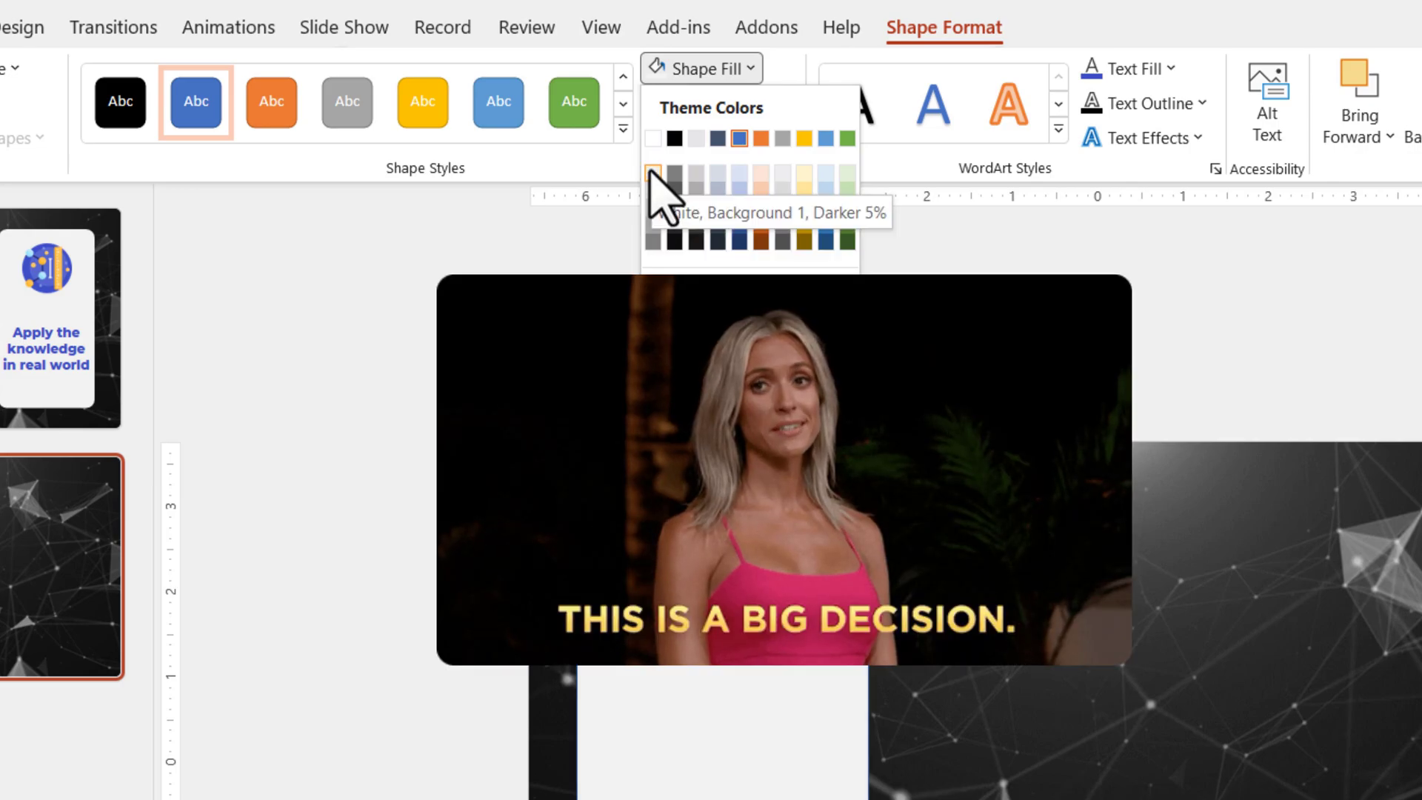
{"action": "left_click", "coordinate": [653, 172]}
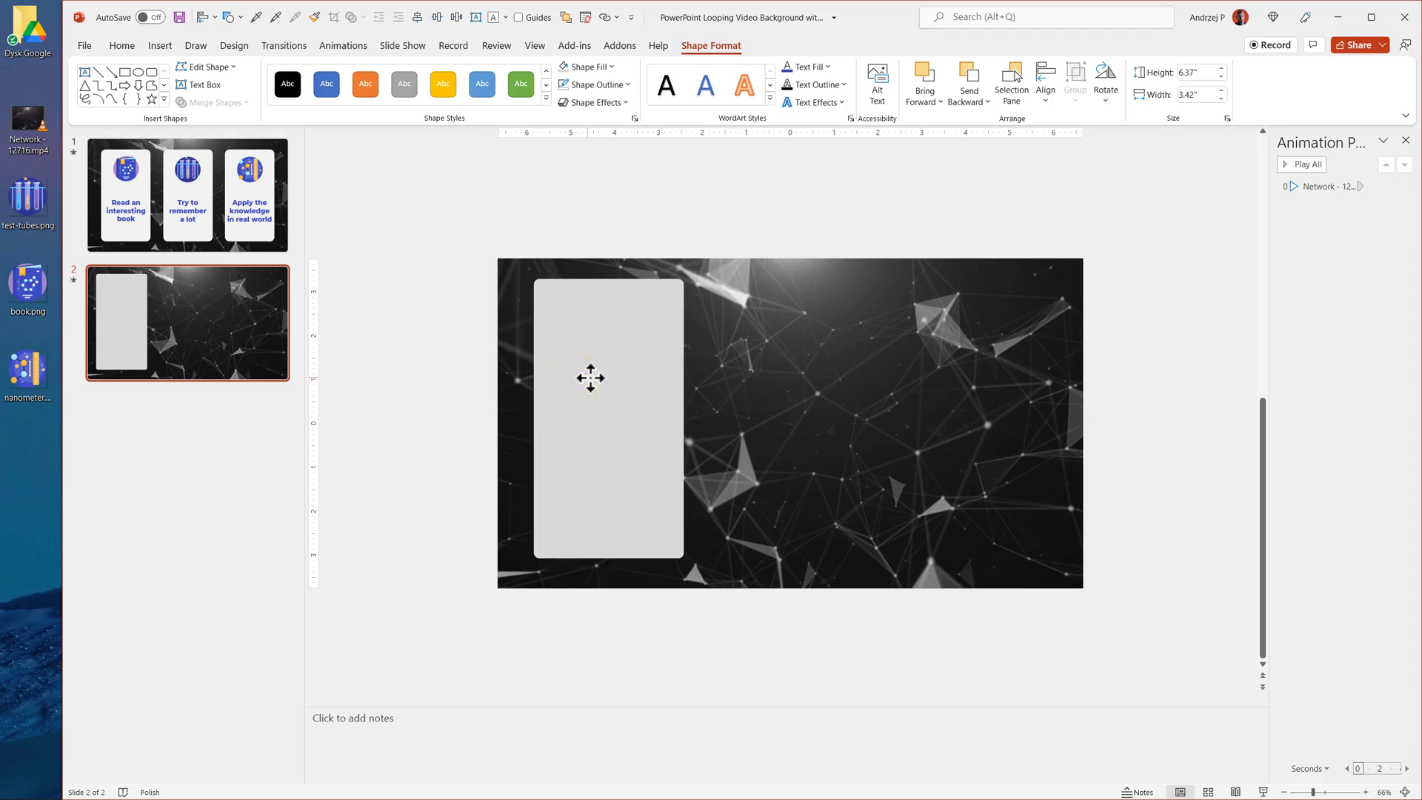
- Duplicate the gray box into three evenly spaced copies and group them
{"action": "left_click", "coordinate": [589, 377]}
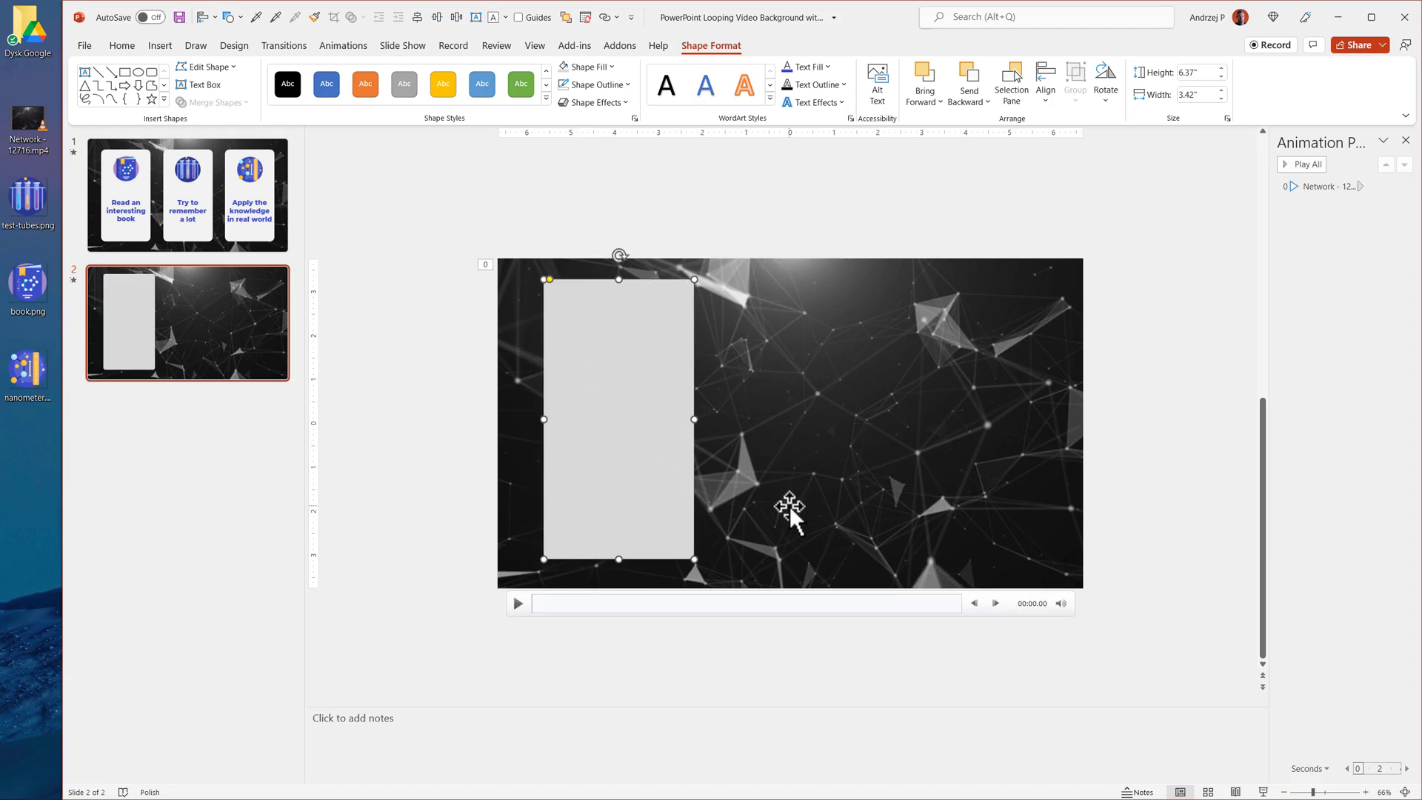
{"action": "key", "text": "ctrl+d"}
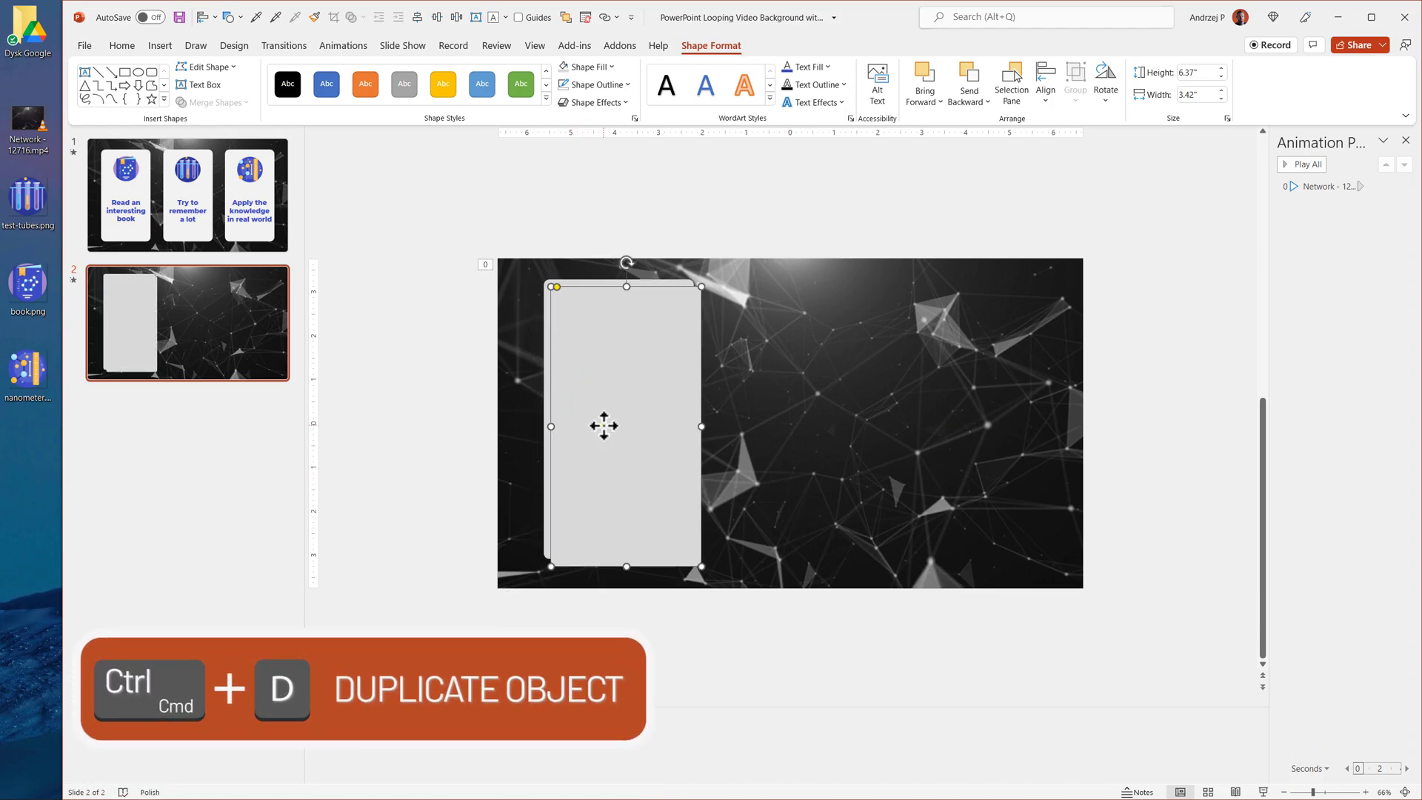
{"action": "key", "text": "ctrl+d"}
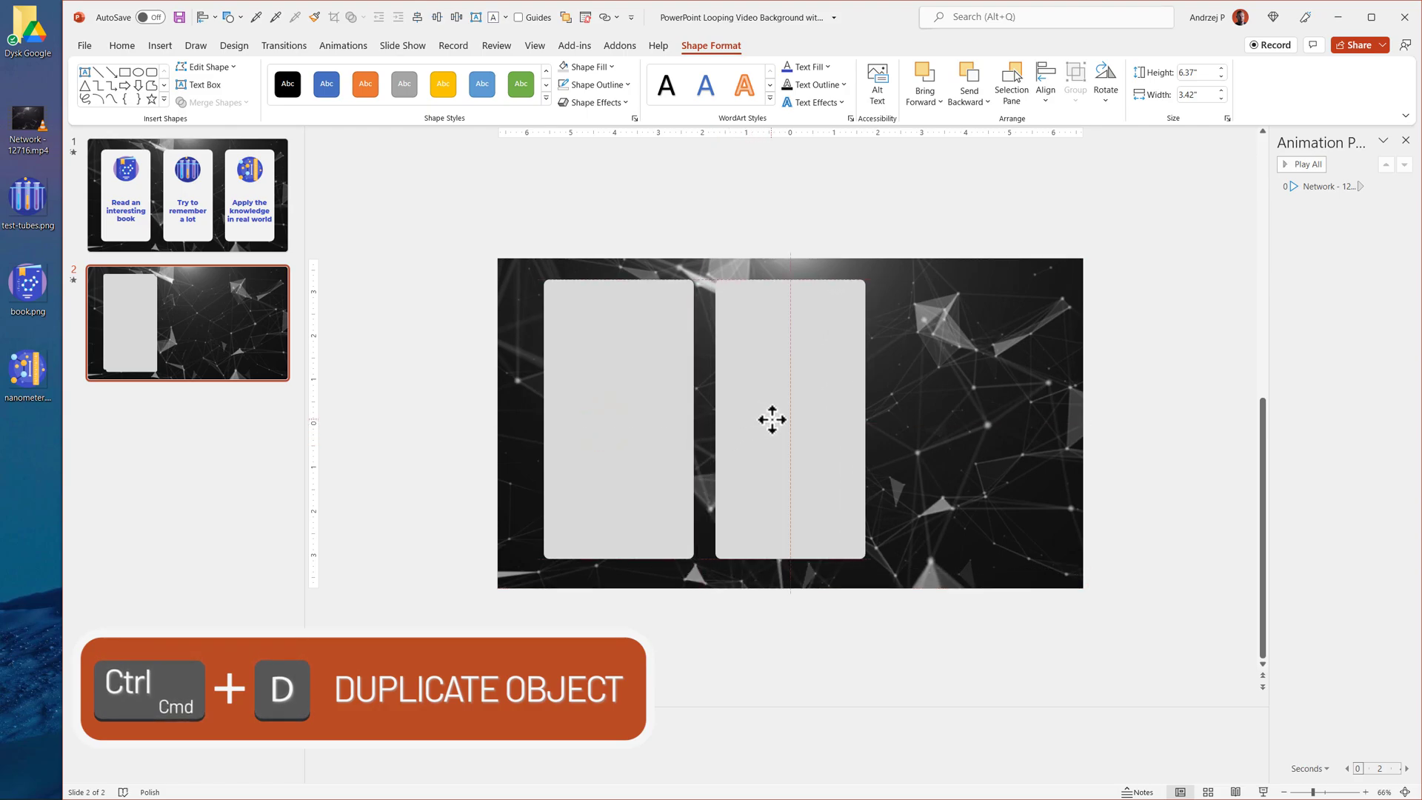
{"action": "key", "text": "ctrl+d"}
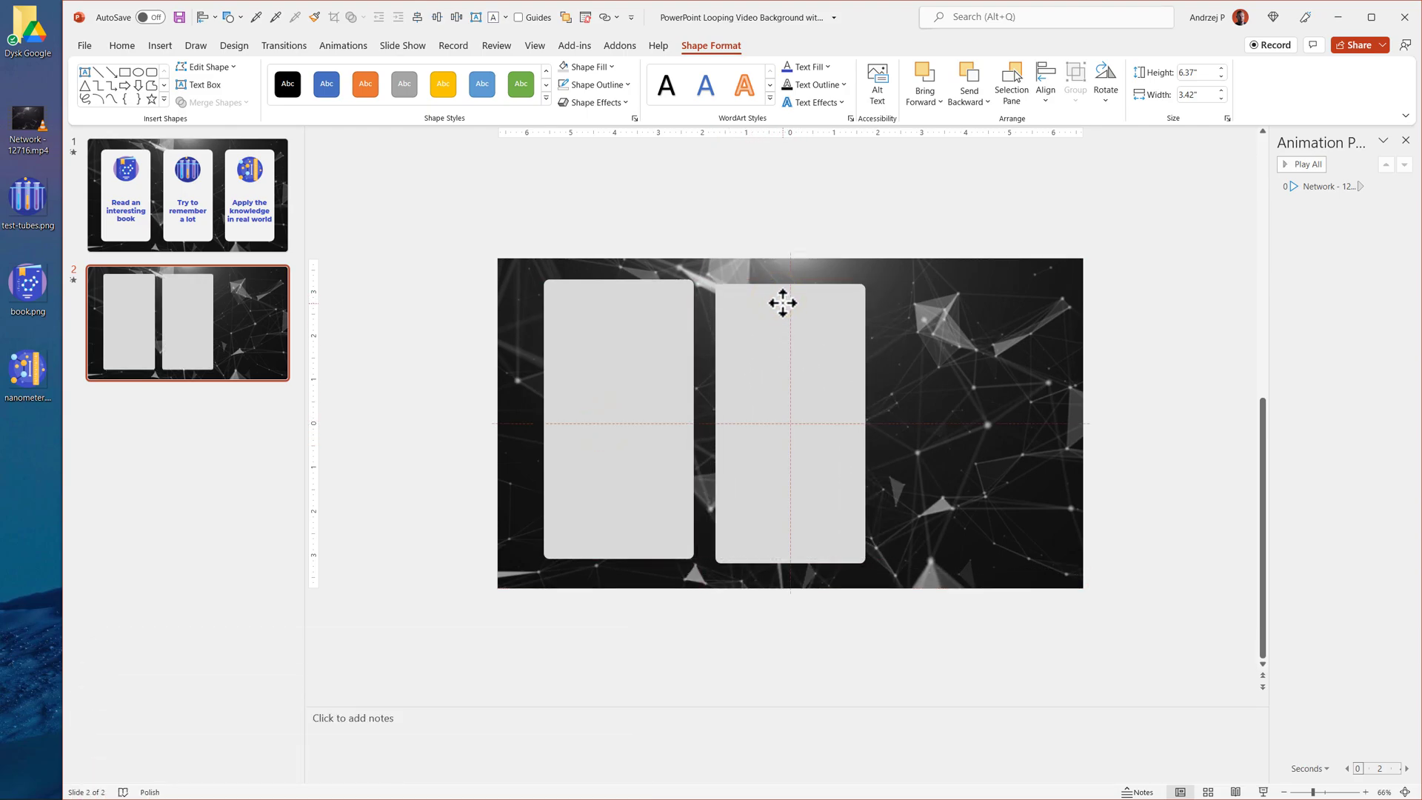
{"action": "left_click", "coordinate": [789, 417]}
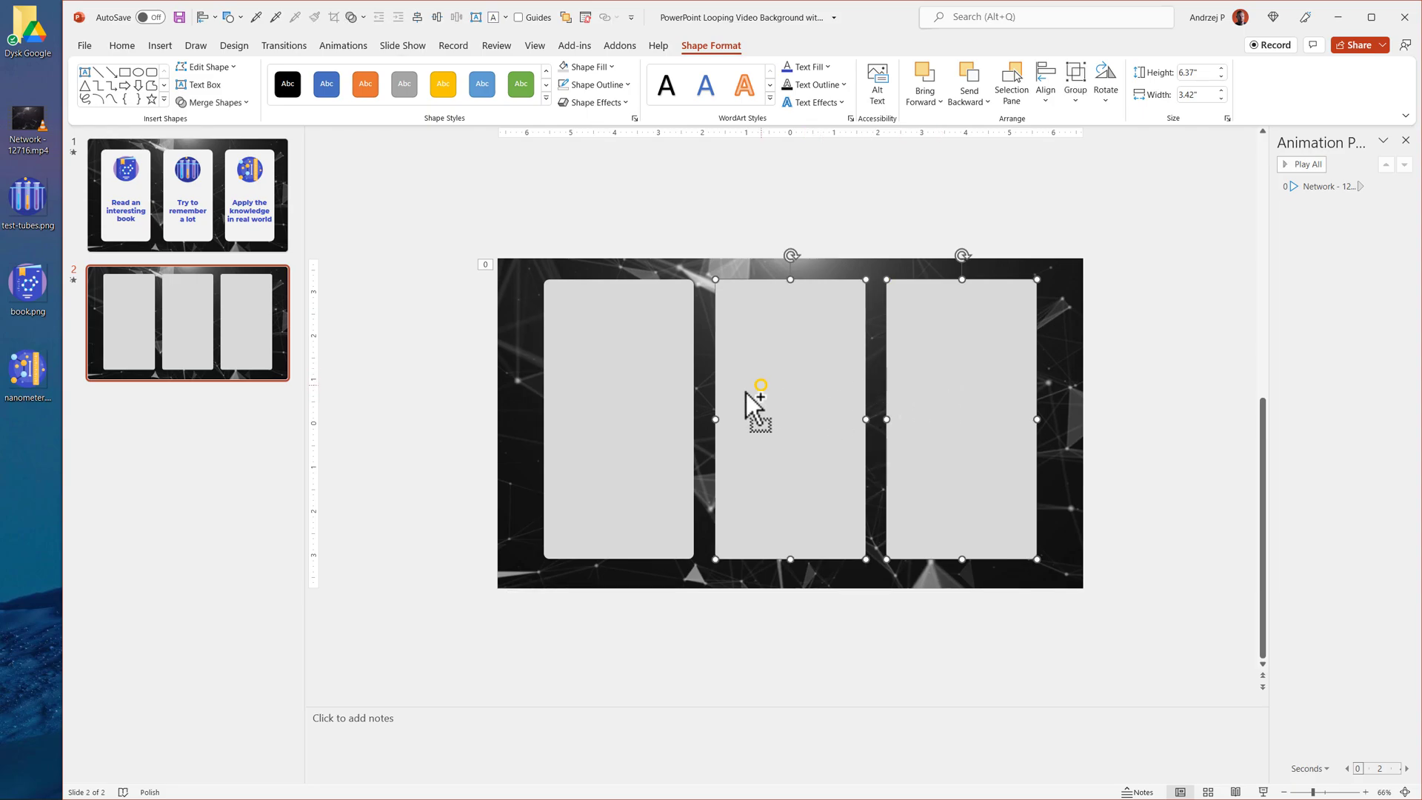
{"action": "left_click", "coordinate": [619, 419]}
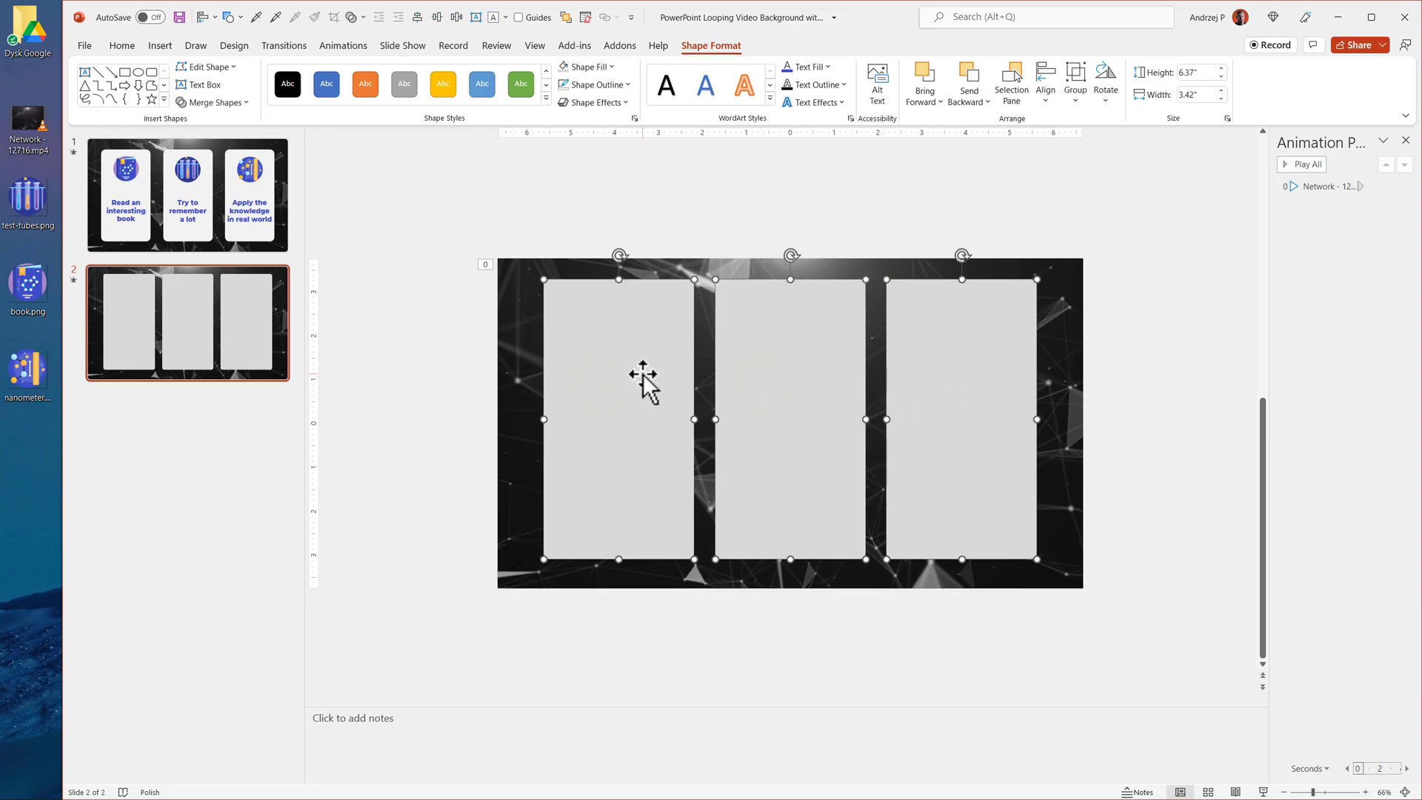
{"action": "key", "text": "ctrl+g"}
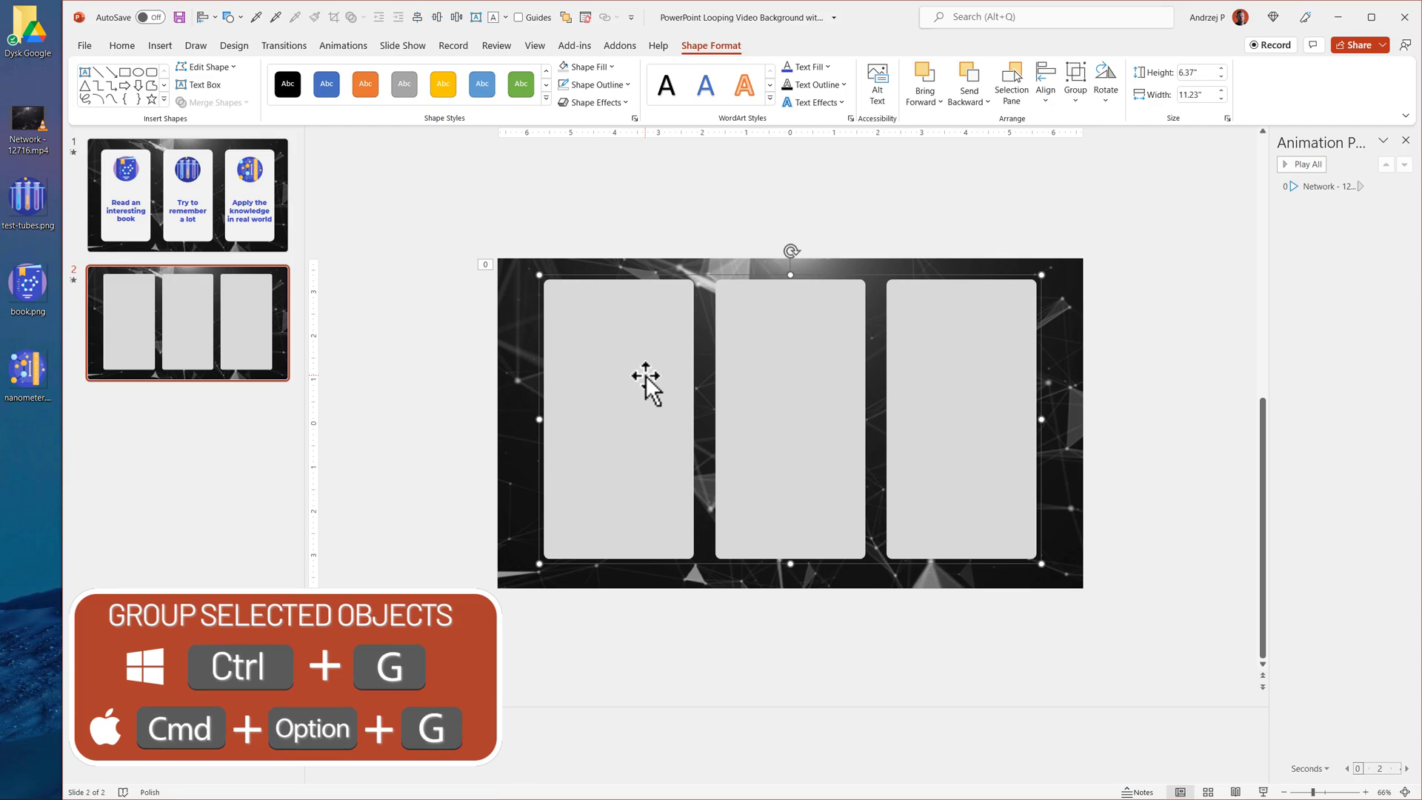
{"action": "mouse_move", "coordinate": [1102, 191]}
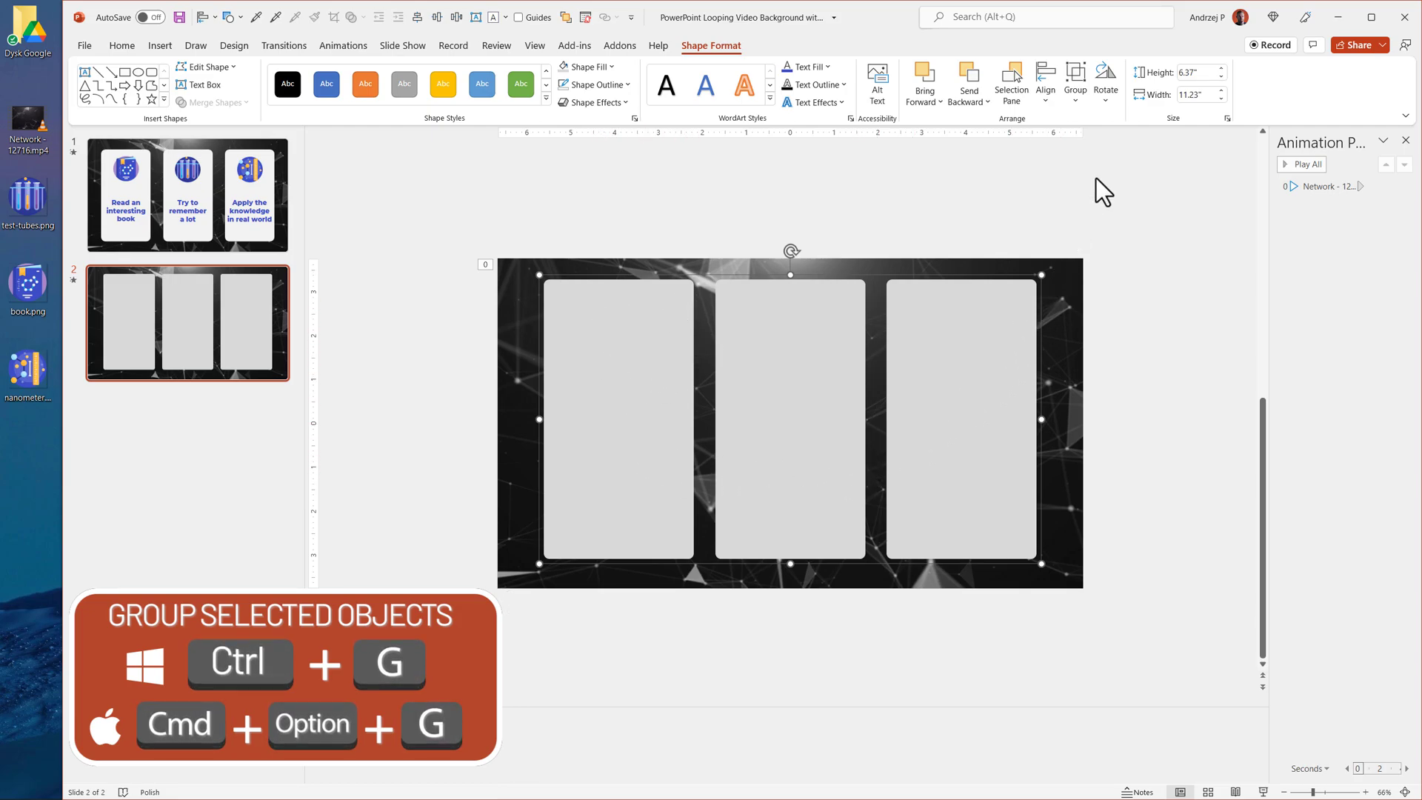
{"action": "left_click", "coordinate": [1044, 80]}
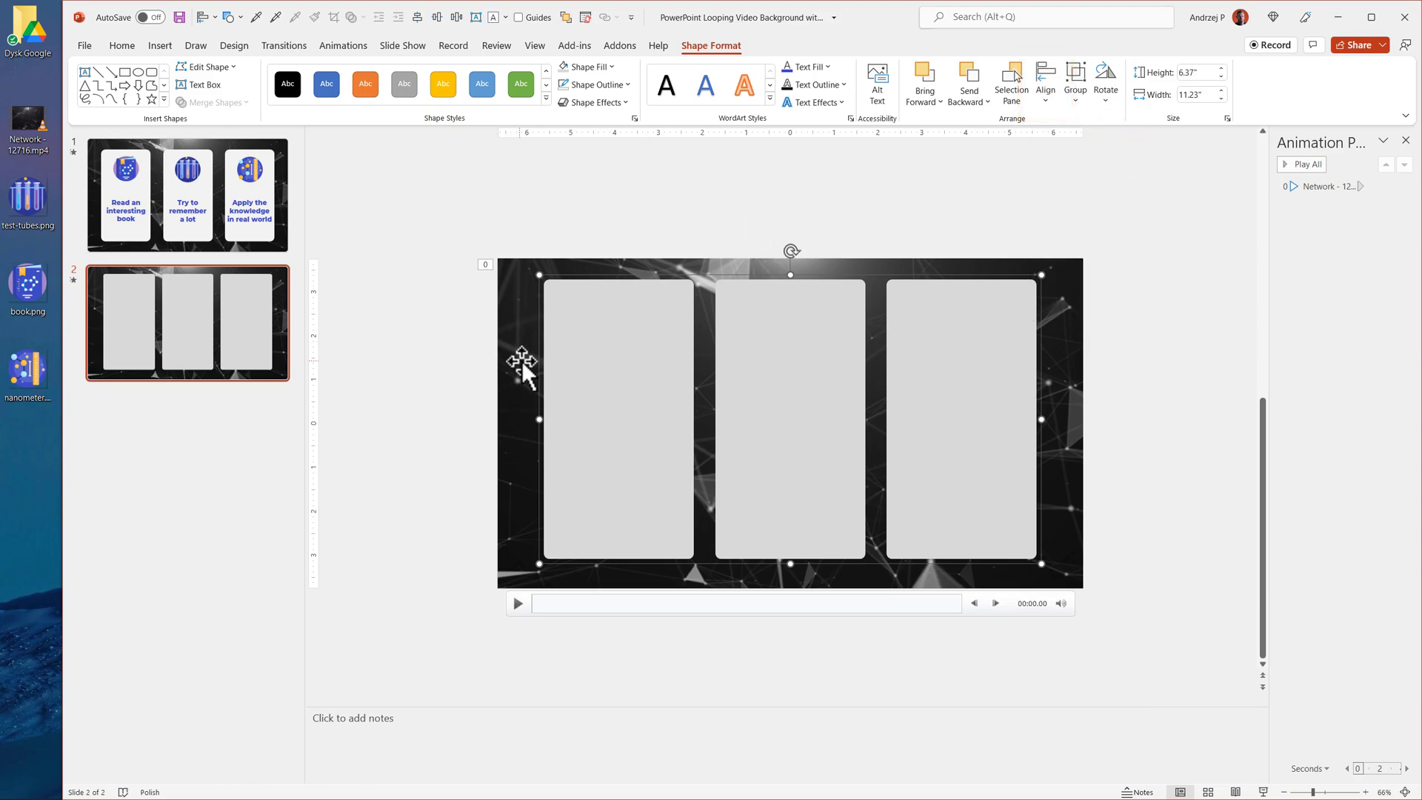
{"action": "mouse_move", "coordinate": [789, 398]}
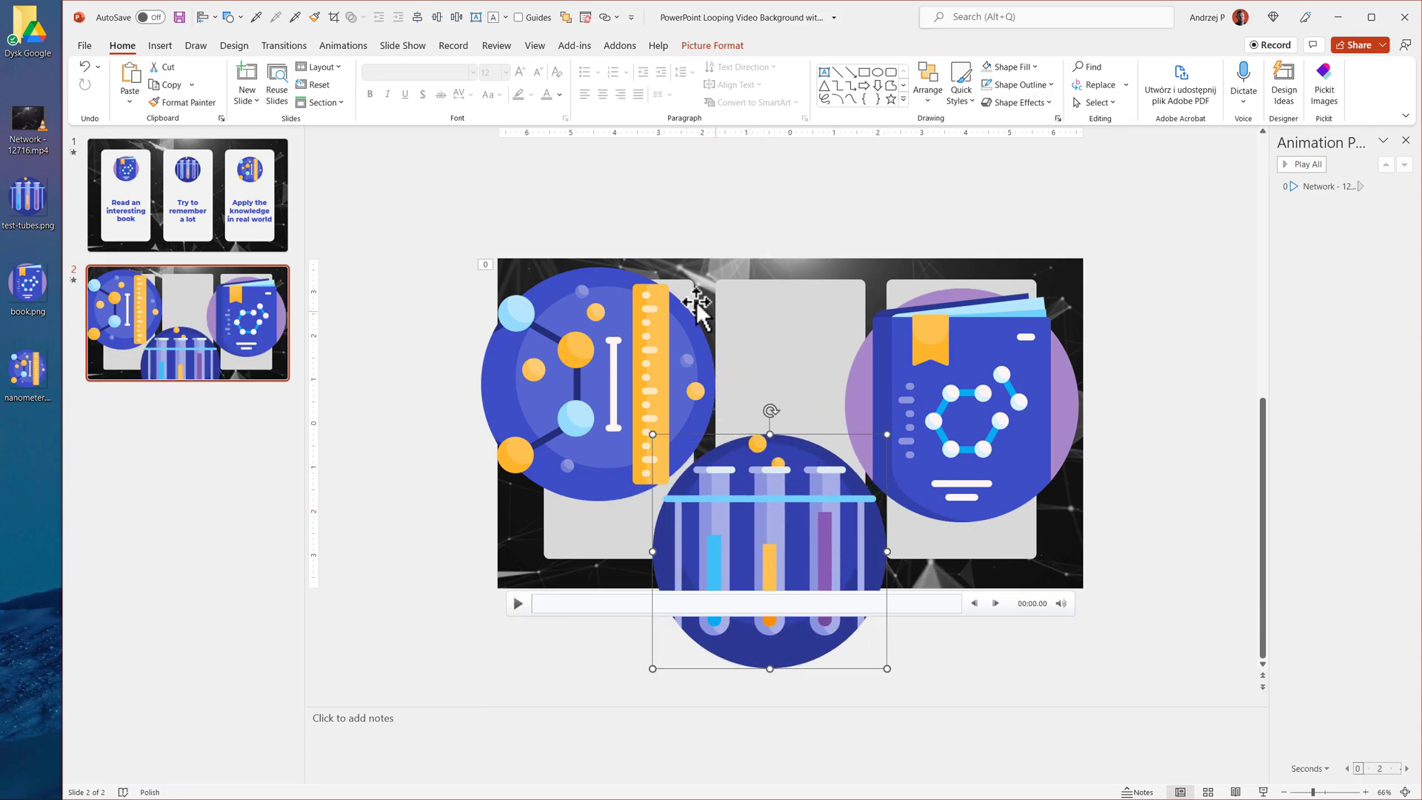
{"action": "mouse_move", "coordinate": [606, 371]}
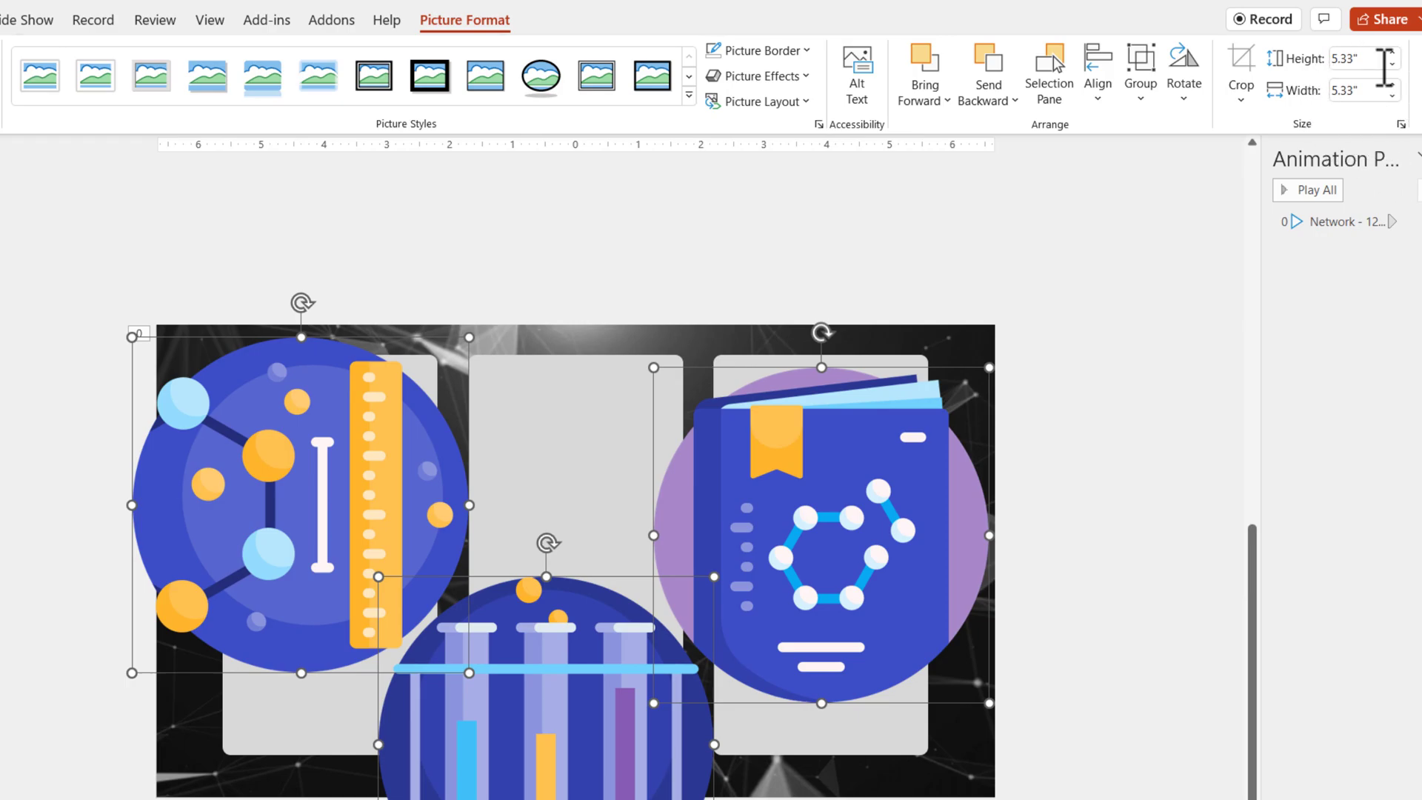
- Resize the three icons to 1.8 inches and move each to the top of a box
{"action": "type", "text": "2\""}
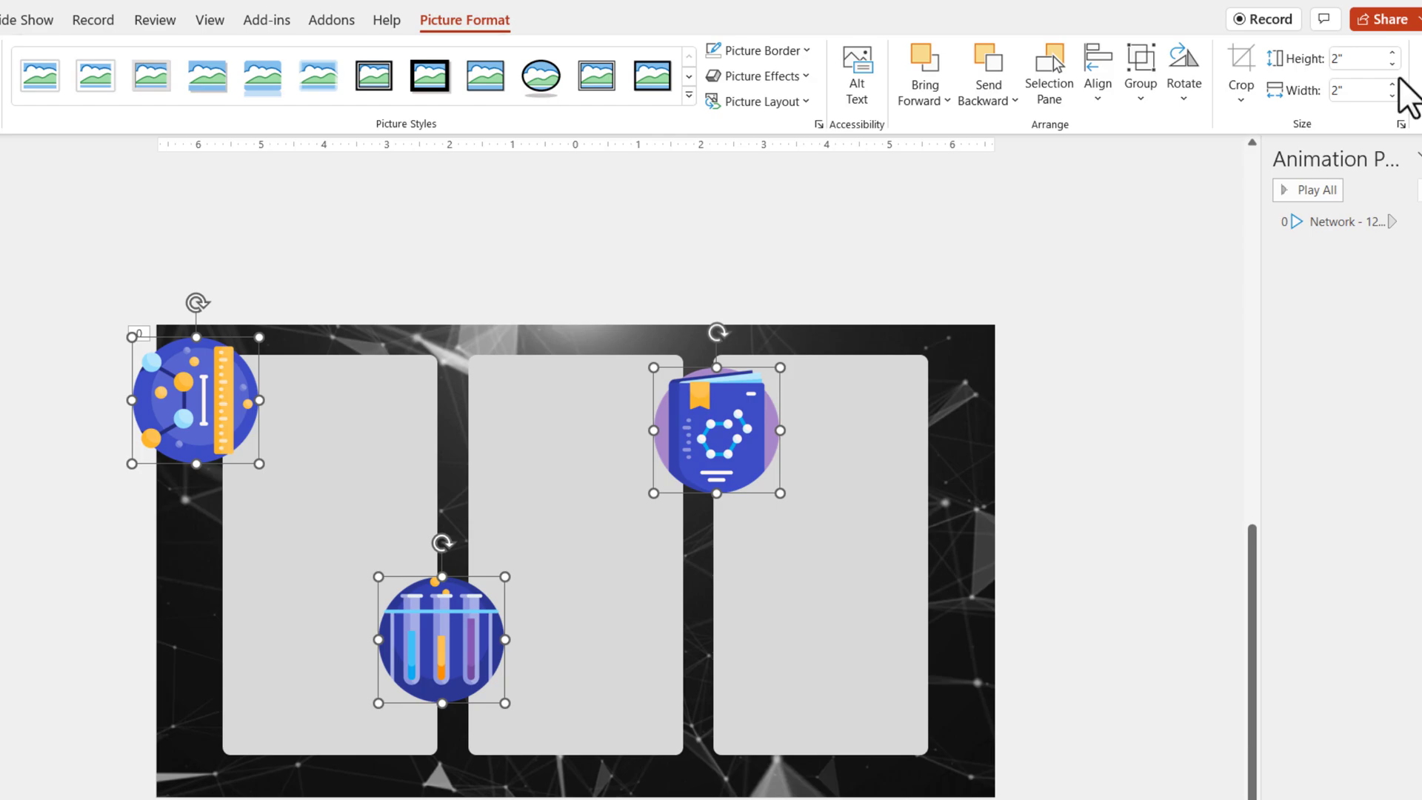
{"action": "type", "text": "1.8"}
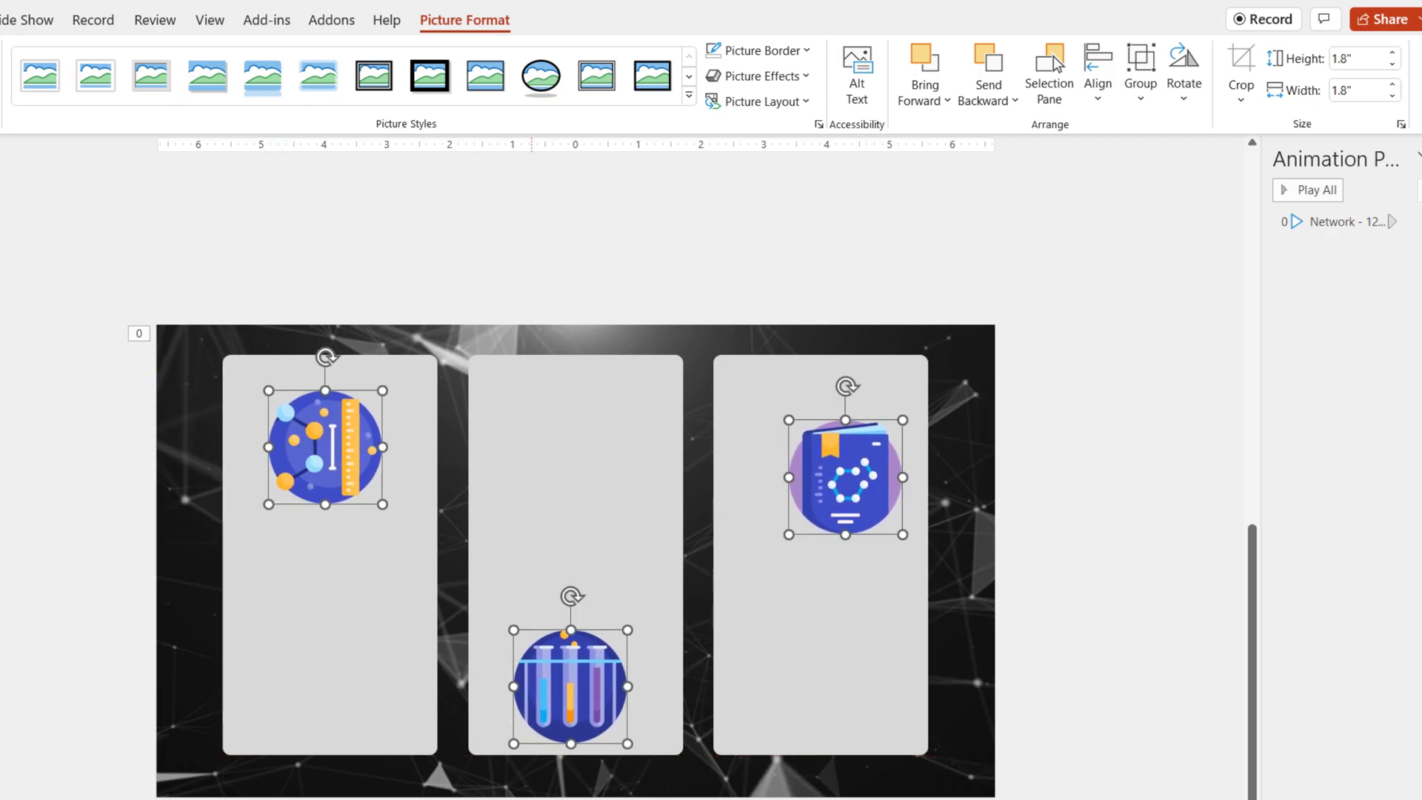
{"action": "left_click_drag", "start_coordinate": [569, 684], "coordinate": [574, 445]}
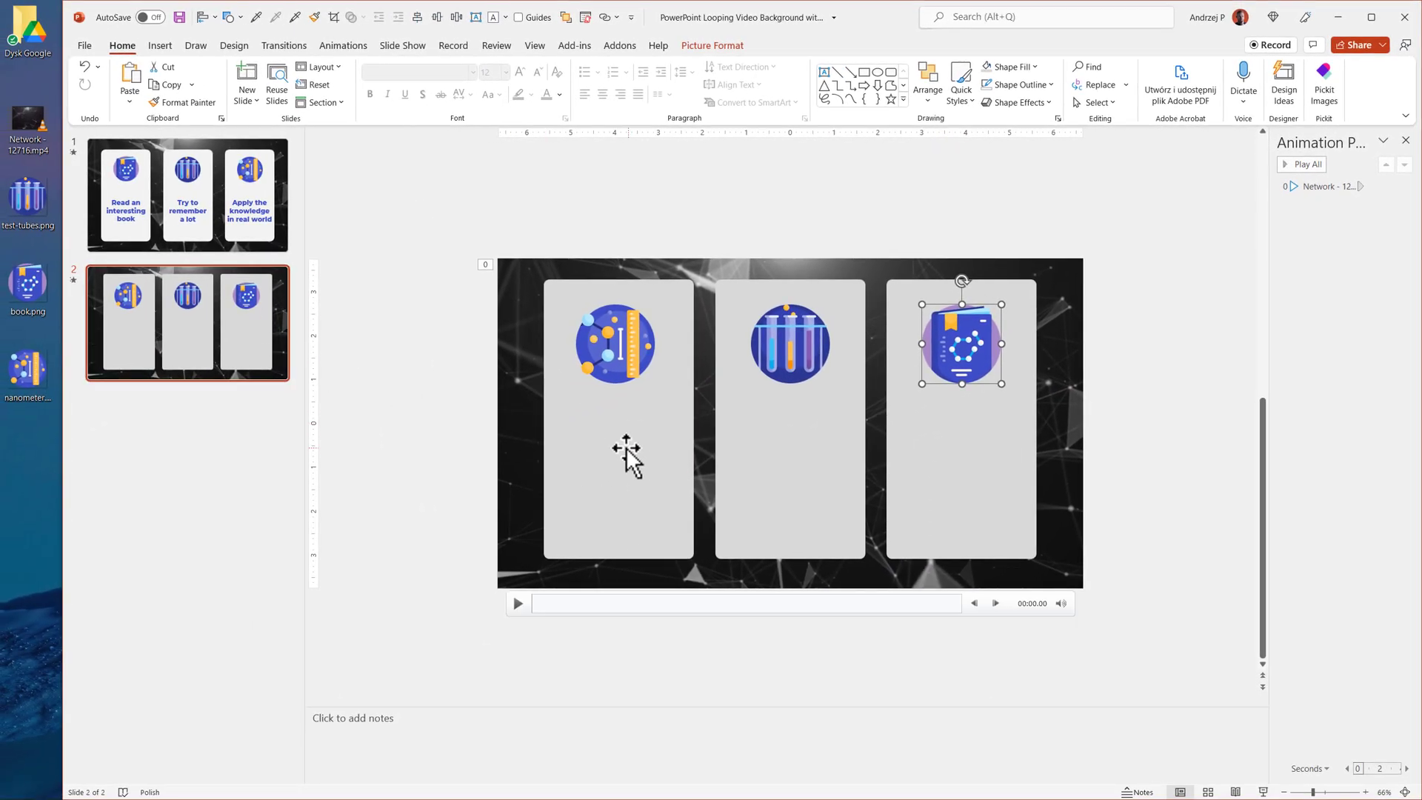
{"action": "mouse_move", "coordinate": [669, 446]}
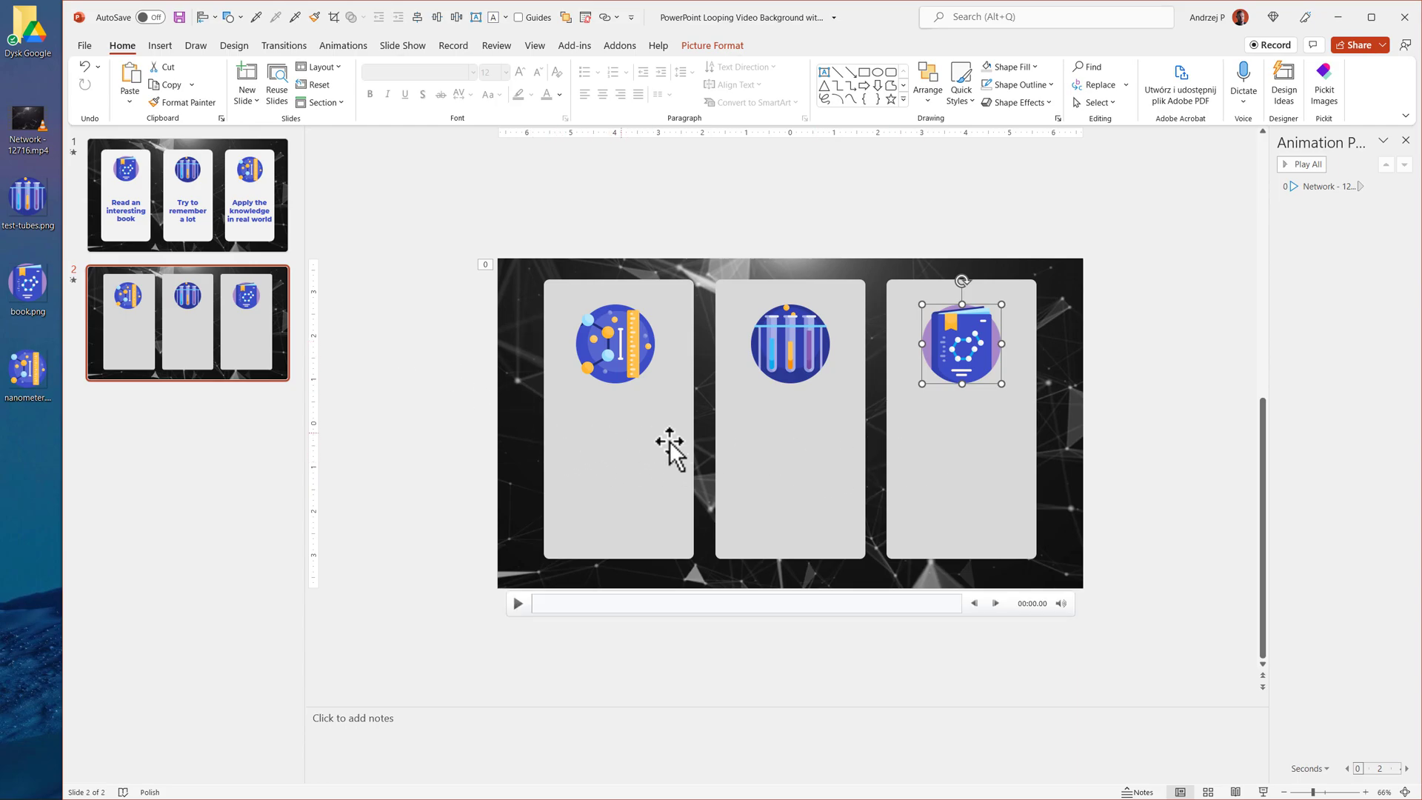
- Insert a 'Text number' caption in Montserrat ExtraBold coloured blue
{"action": "left_click", "coordinate": [231, 16]}
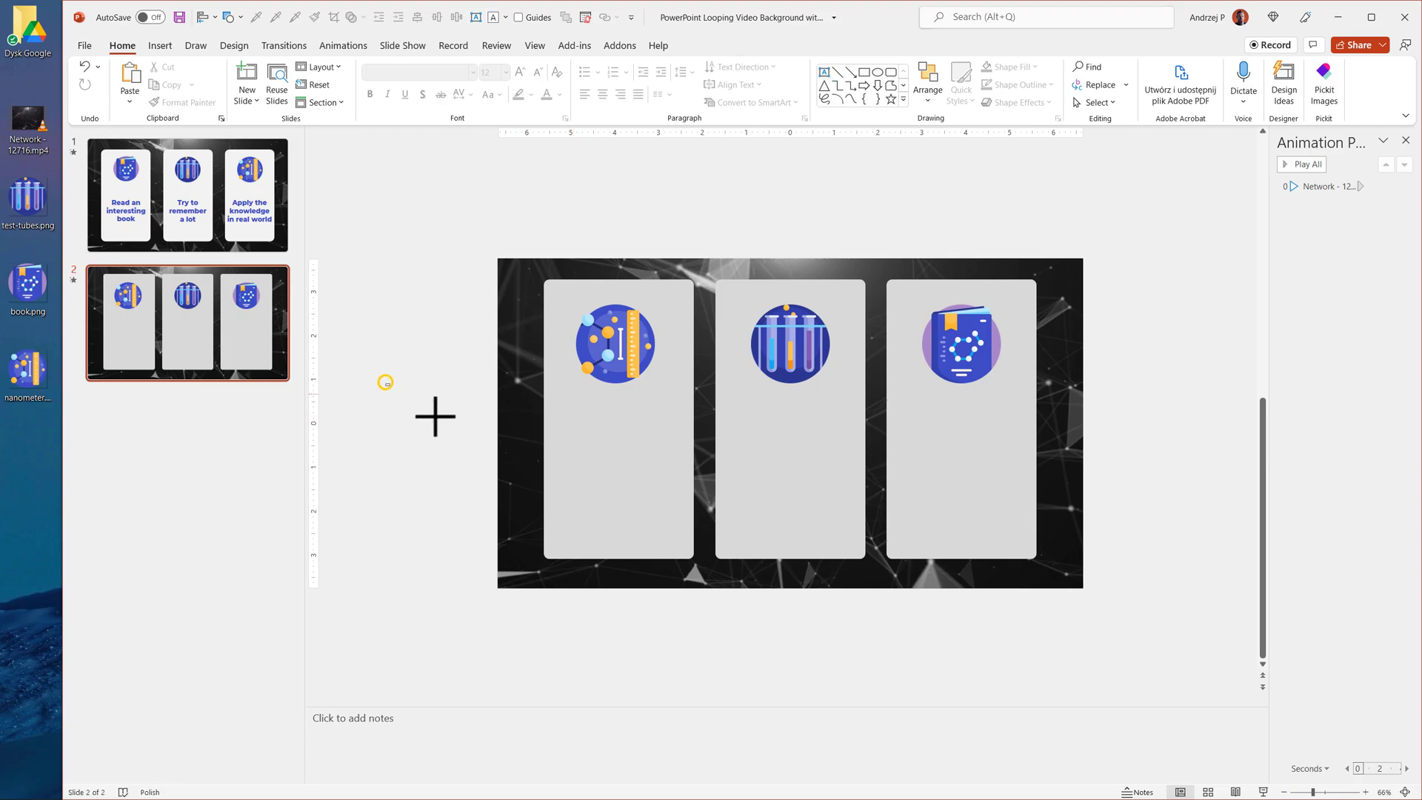
{"action": "type", "text": "1st te"}
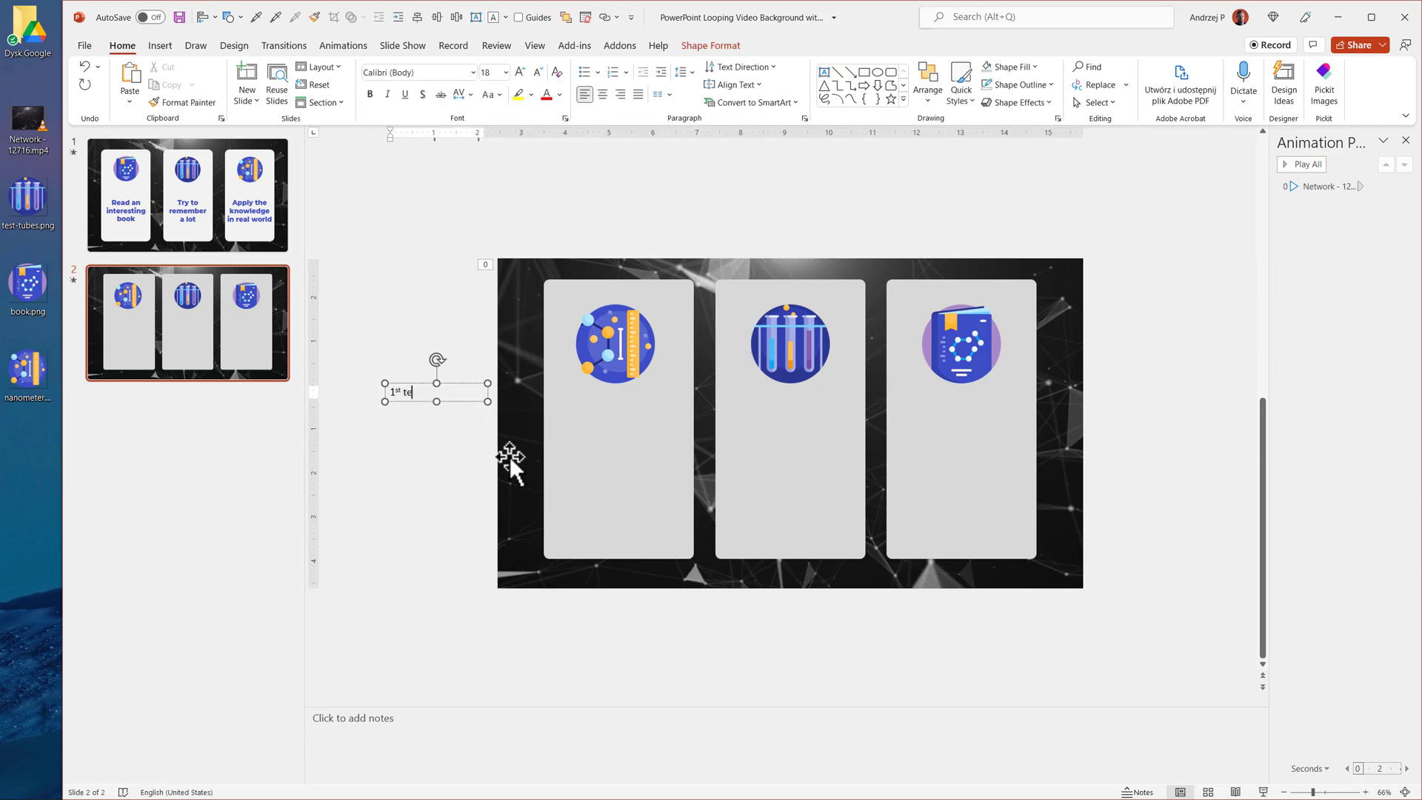
{"action": "type", "text": "Text number"}
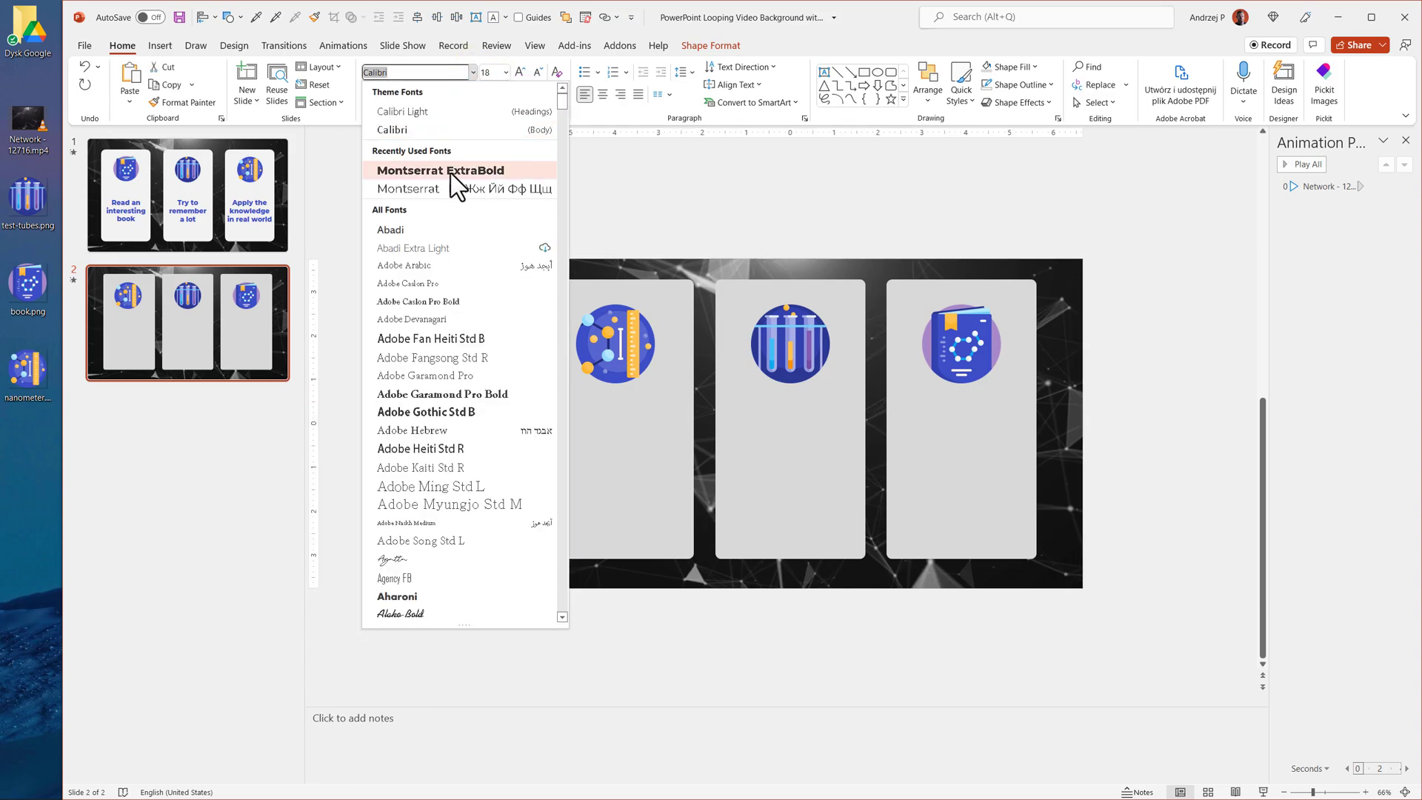
{"action": "left_click", "coordinate": [442, 171]}
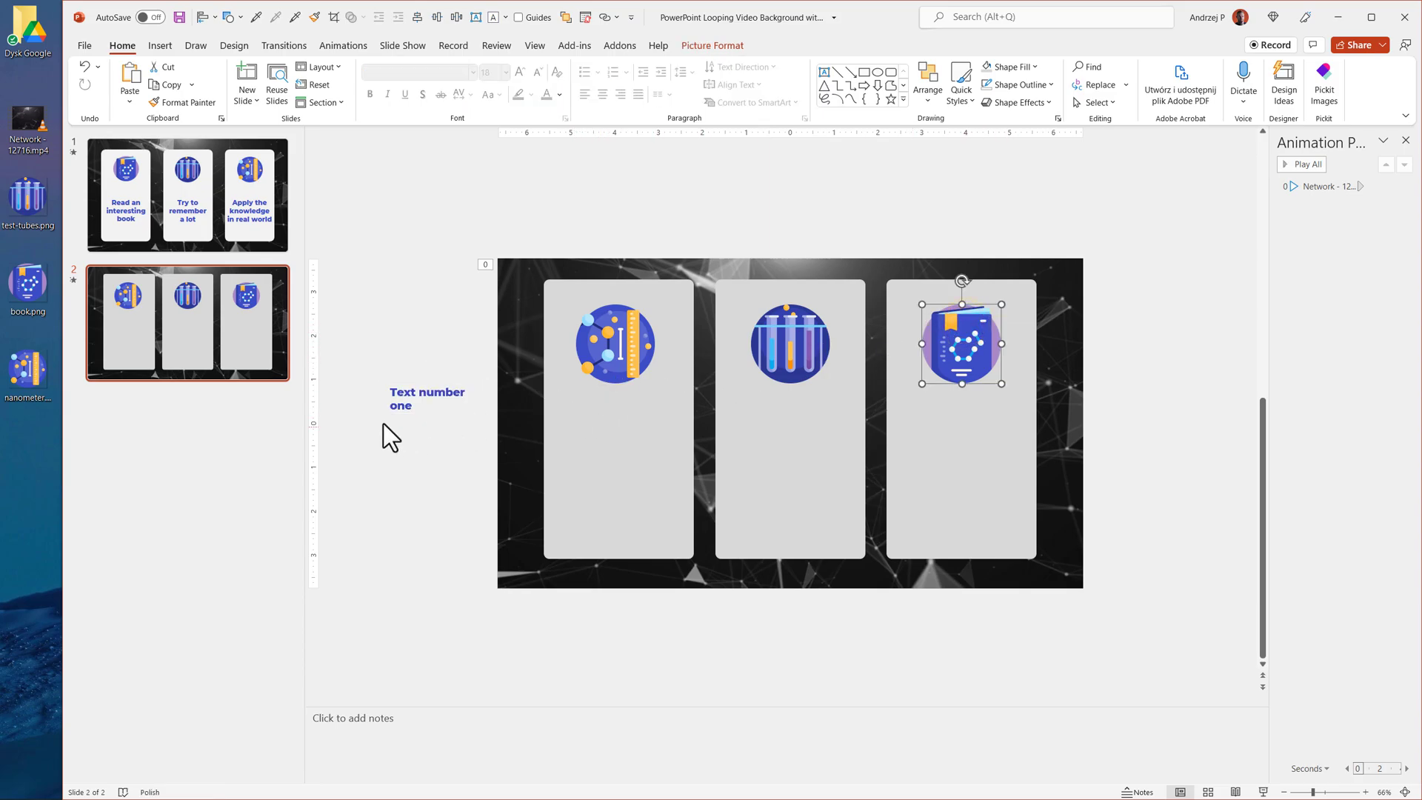
{"action": "left_click", "coordinate": [427, 398]}
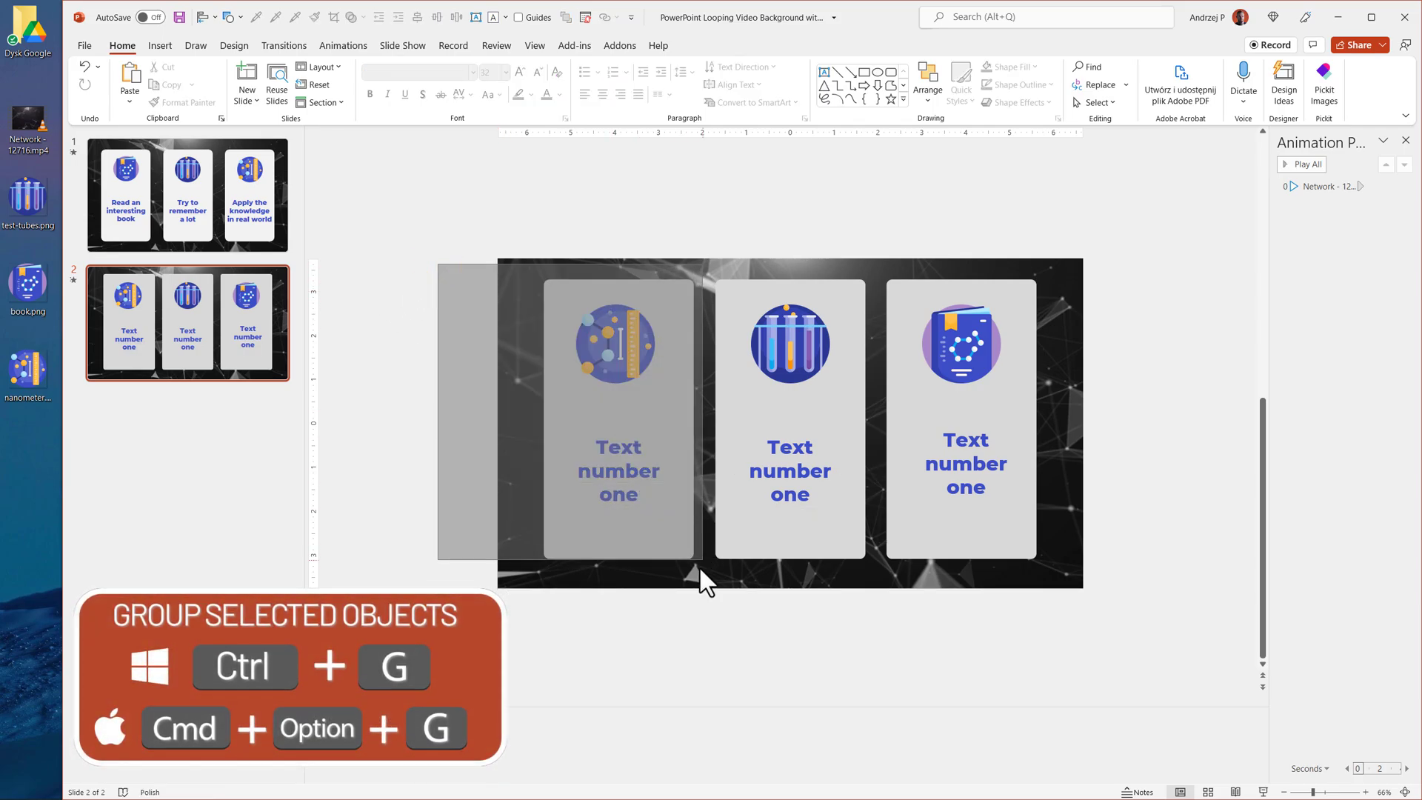
- Copy the caption into each box, group each box with its contents and select all three
{"action": "left_click", "coordinate": [616, 342]}
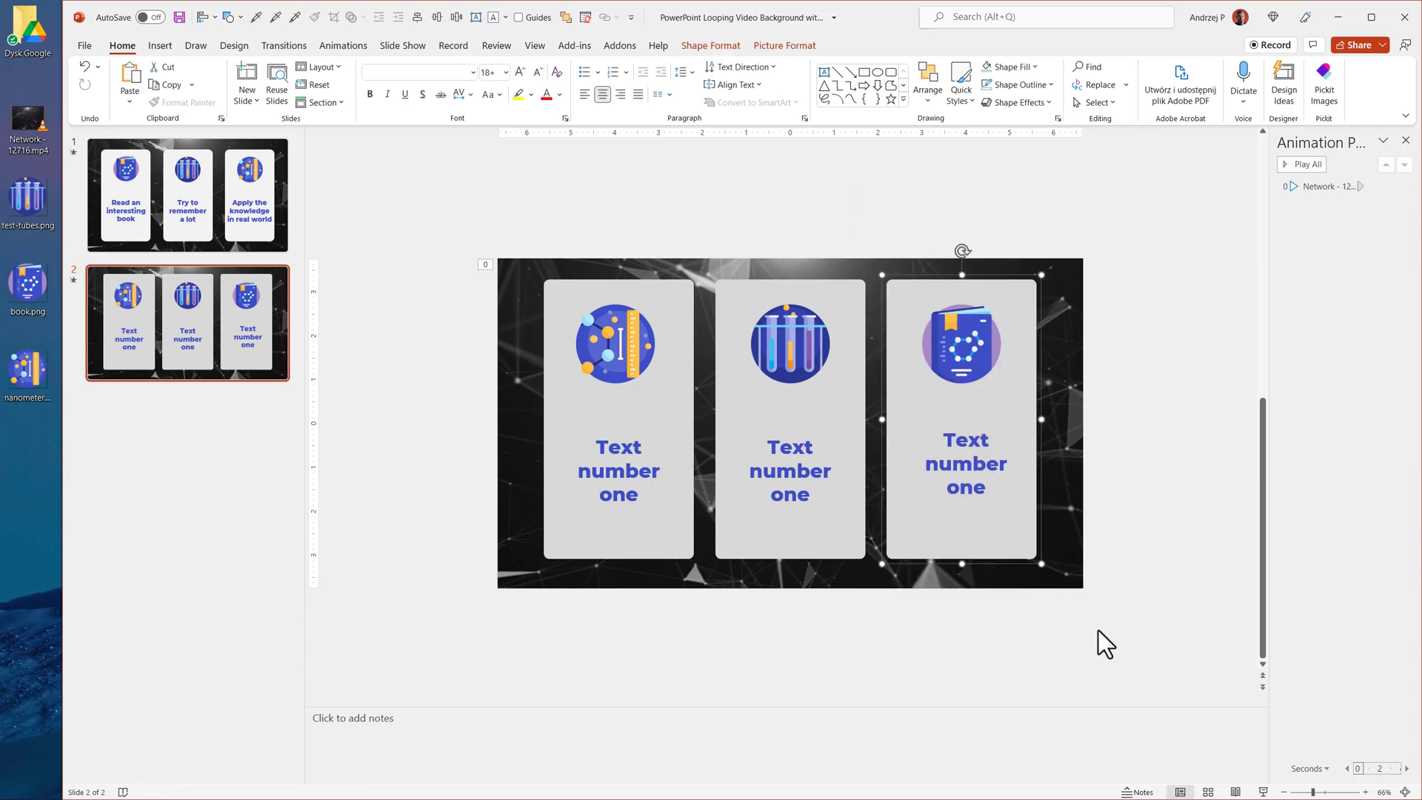
{"action": "left_click_drag", "start_coordinate": [616, 422], "coordinate": [486, 552]}
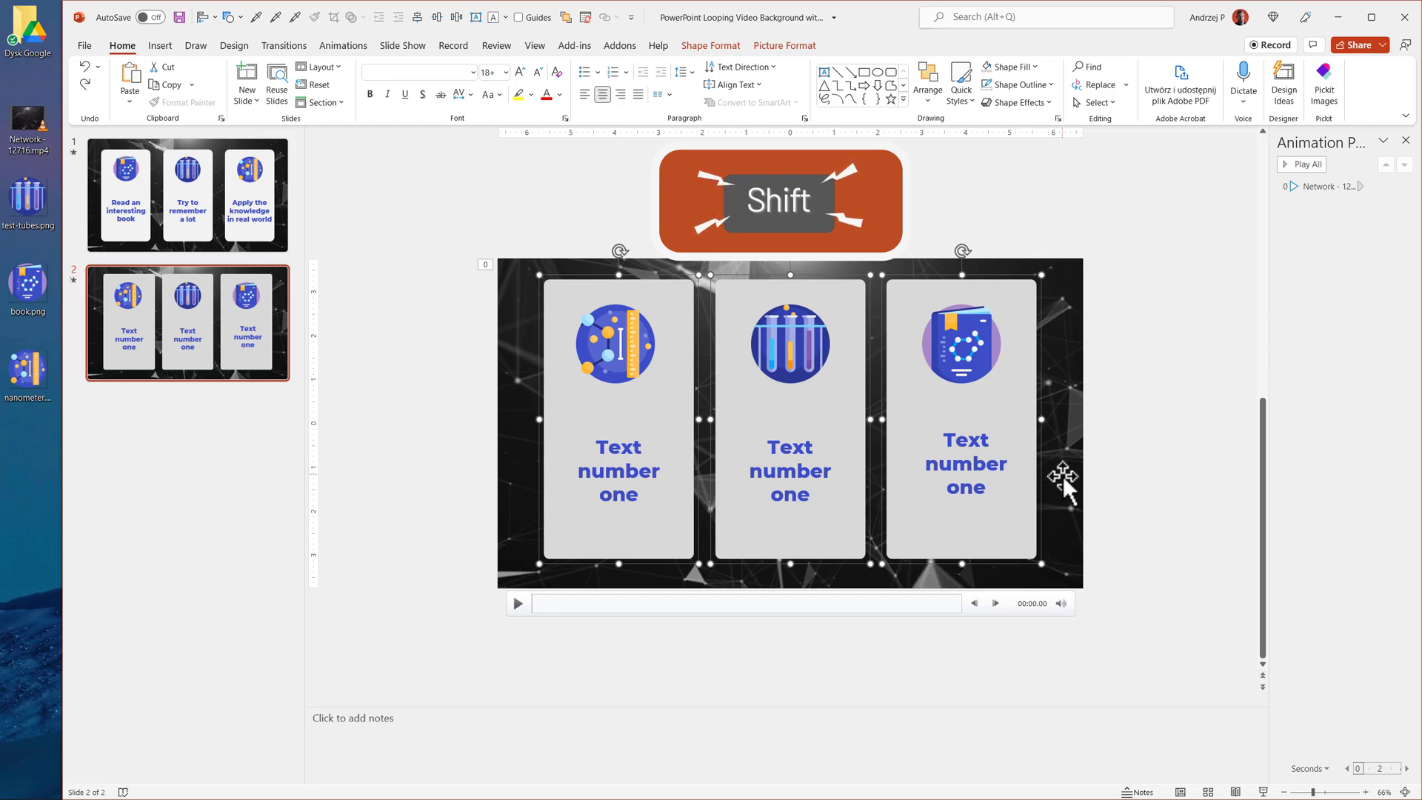
{"action": "left_click", "coordinate": [342, 46]}
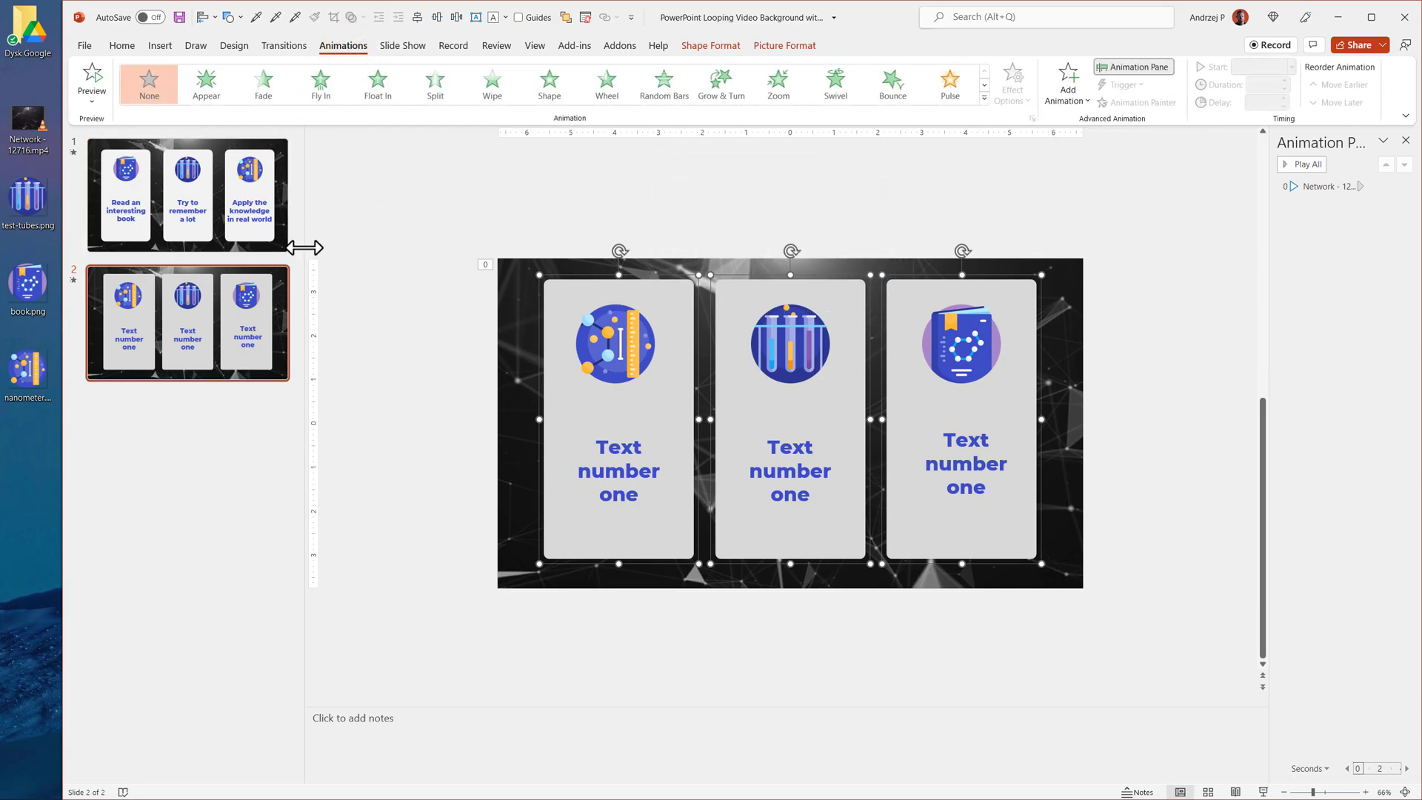
{"action": "mouse_move", "coordinate": [320, 81]}
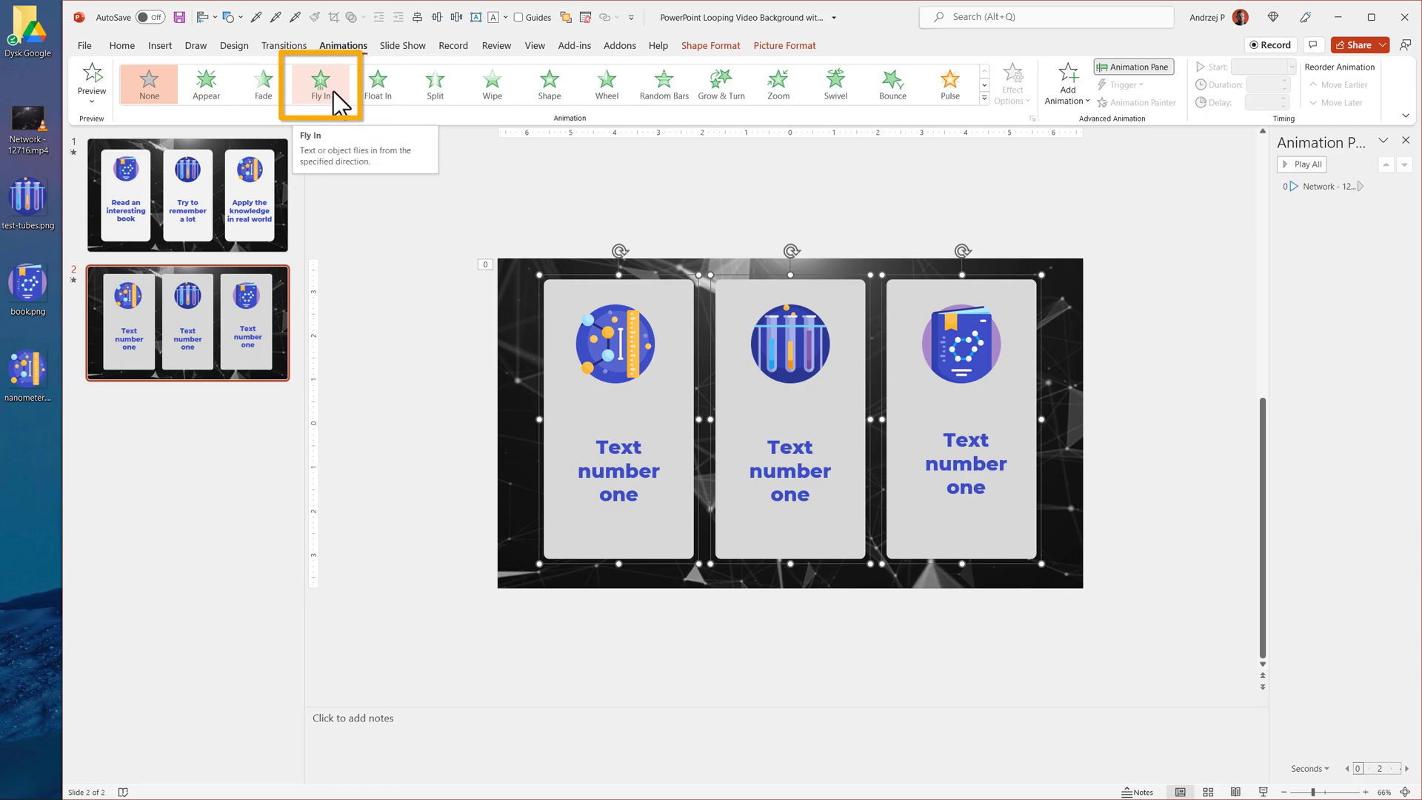
- Apply the Fly In entrance animation to the three box groups
{"action": "left_click", "coordinate": [319, 83]}
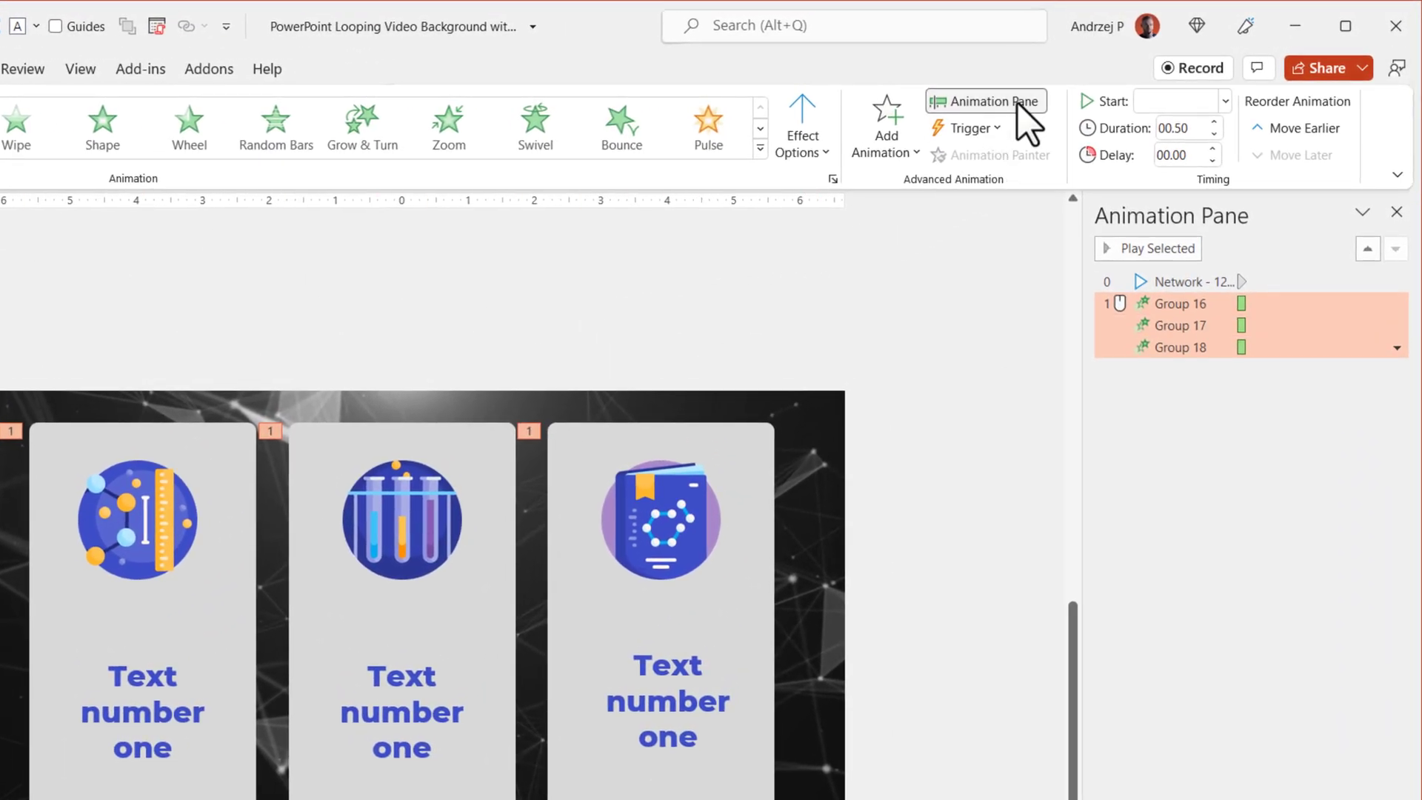
{"action": "mouse_move", "coordinate": [1121, 611]}
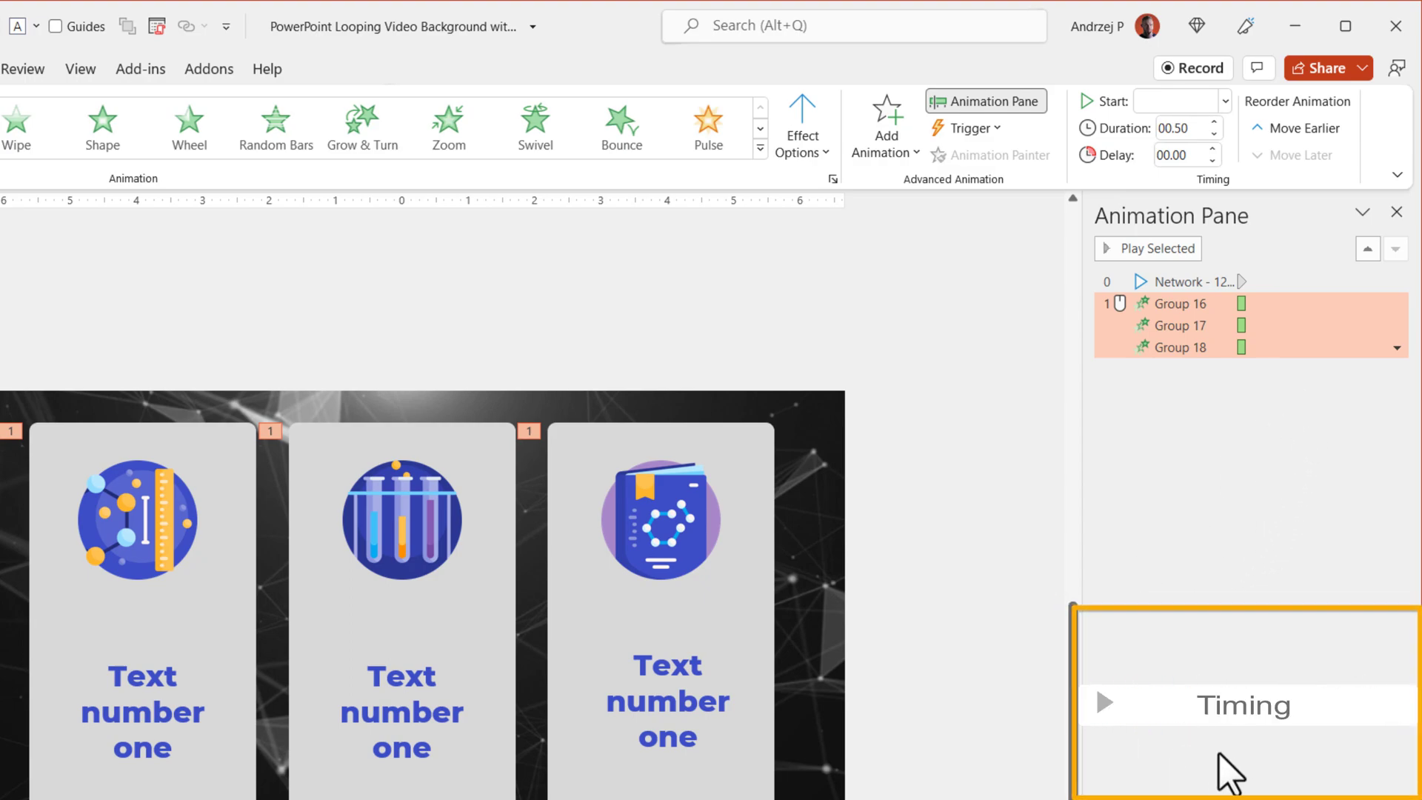
{"action": "mouse_move", "coordinate": [1225, 136]}
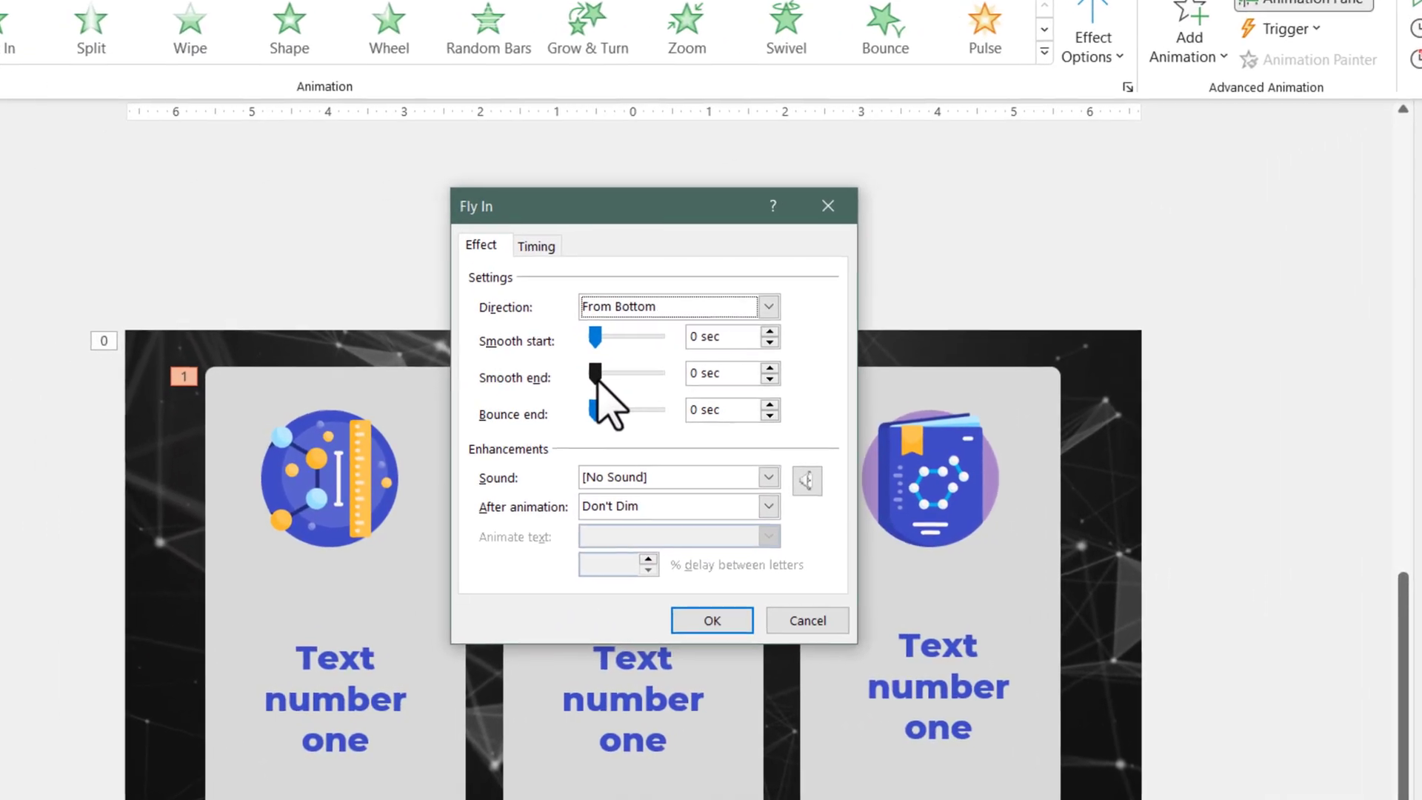
- Set the fly-in Smooth end to 1.25 sec and confirm
{"action": "left_click_drag", "start_coordinate": [598, 373], "coordinate": [735, 352]}
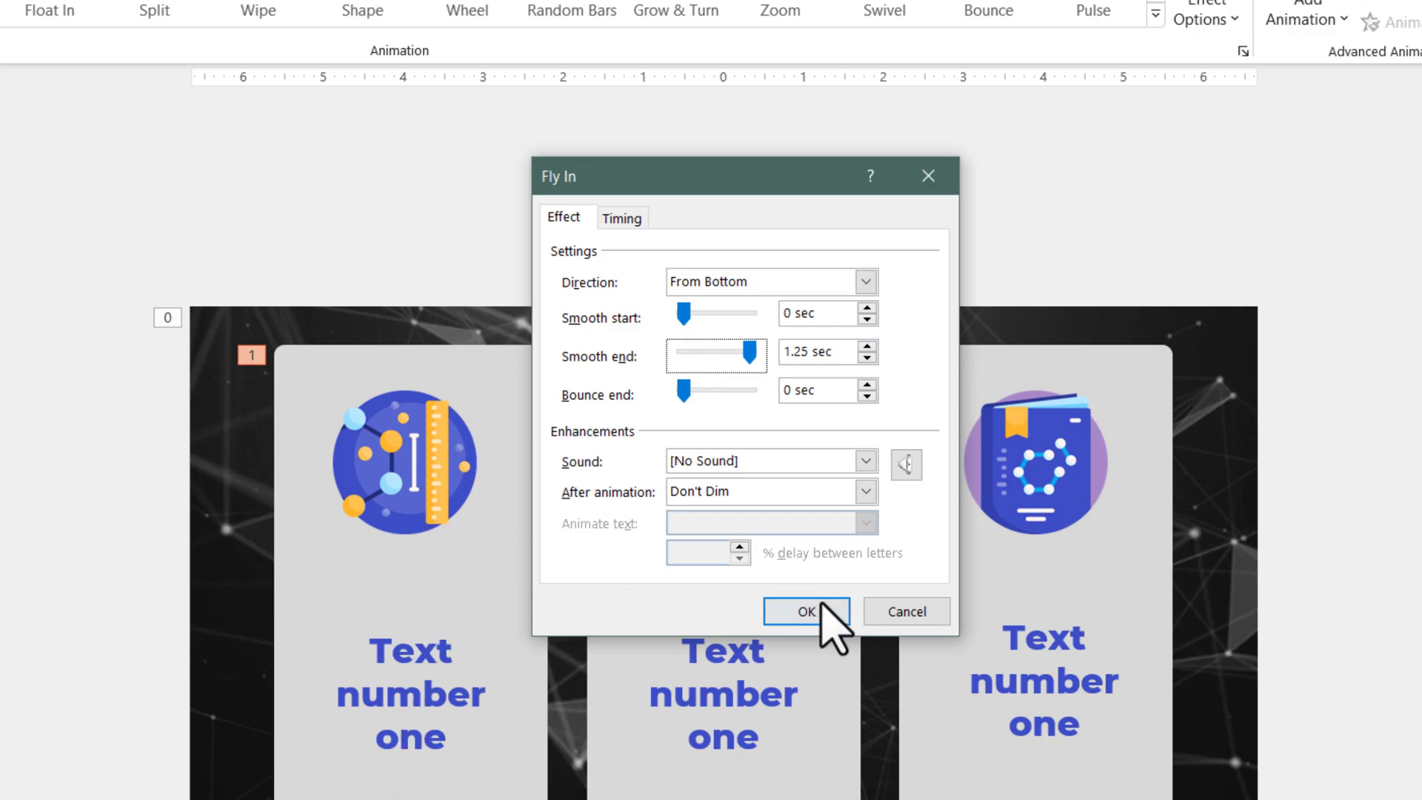
{"action": "left_click", "coordinate": [803, 611]}
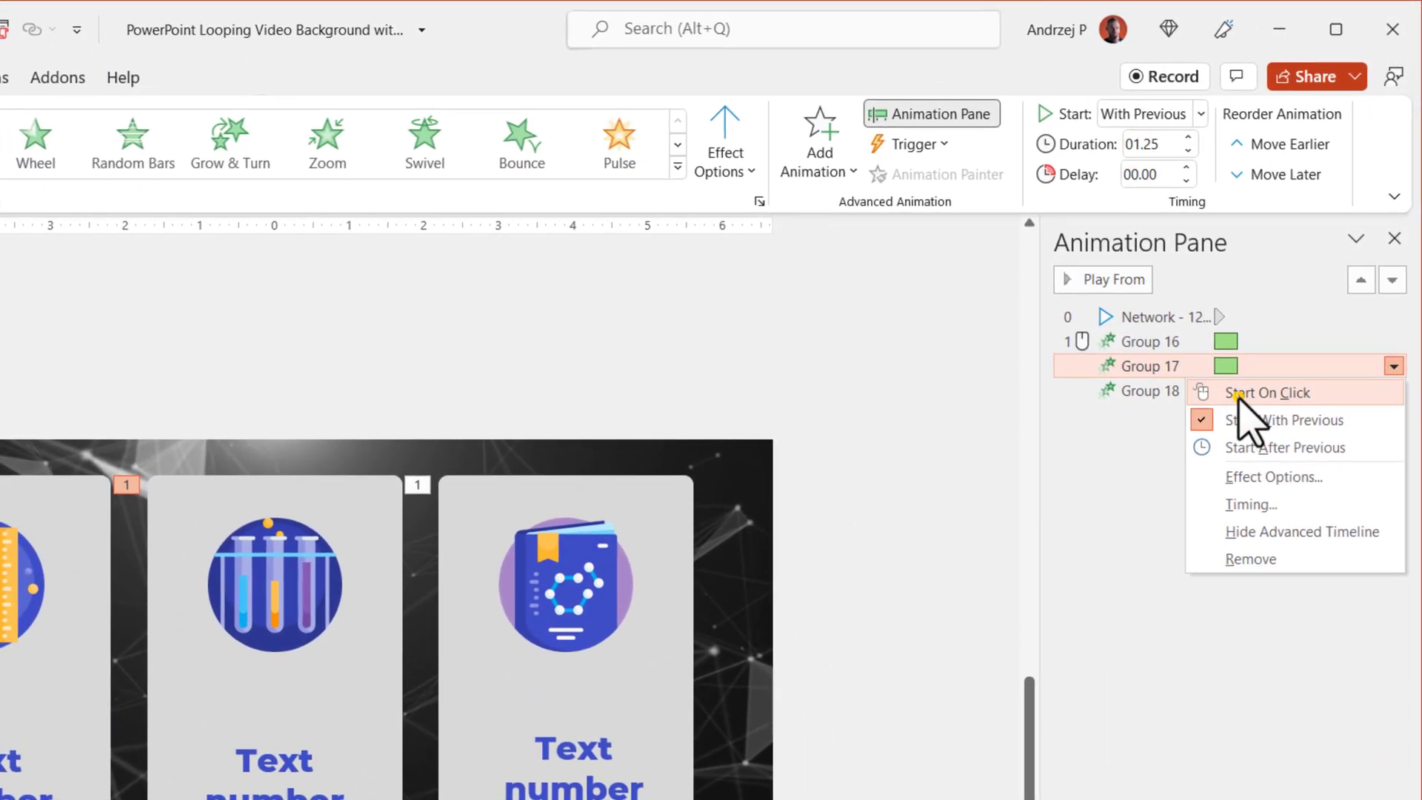
- Set Group 17 to Start On Click and Group 16 to Start With Previous alongside the video
{"action": "left_click", "coordinate": [1268, 391]}
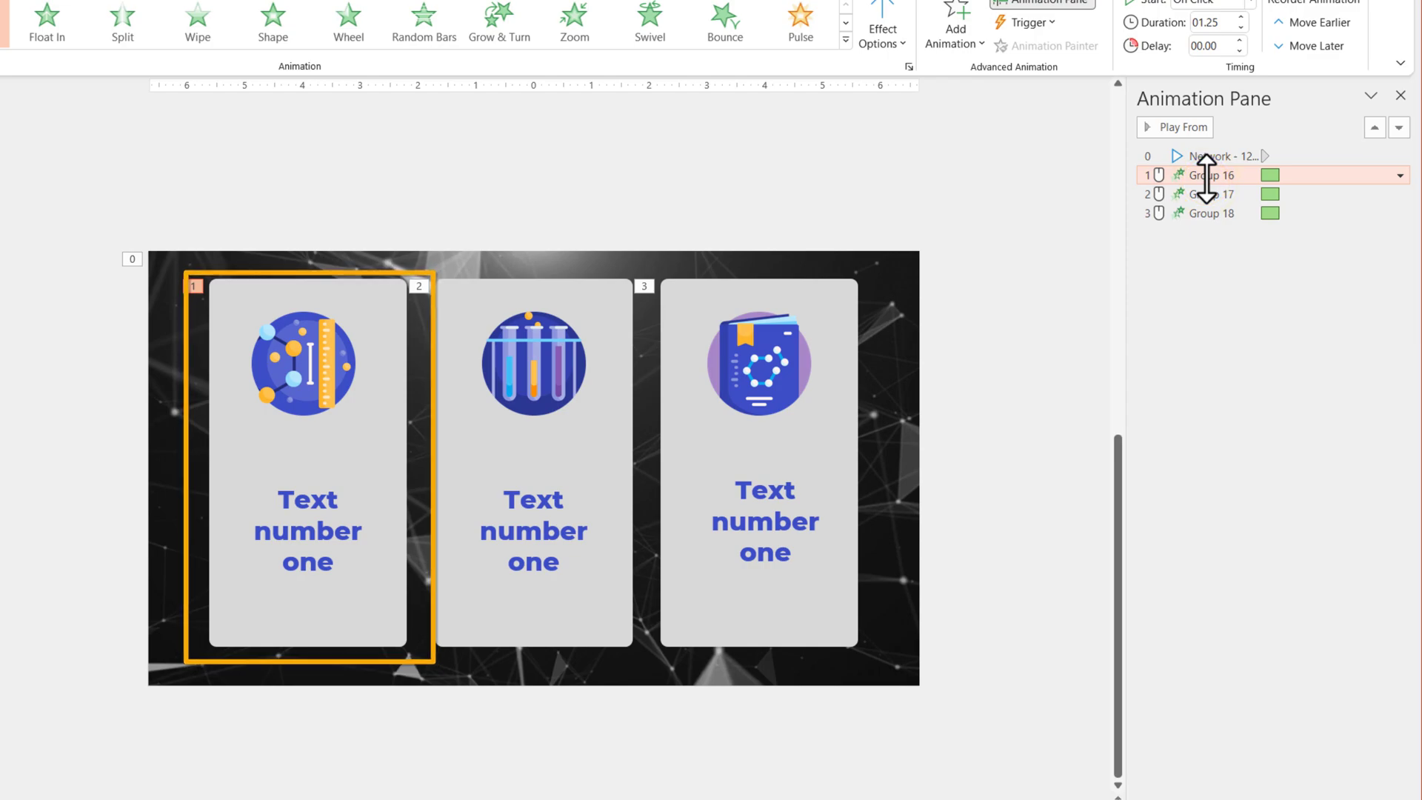
{"action": "left_click", "coordinate": [1400, 175]}
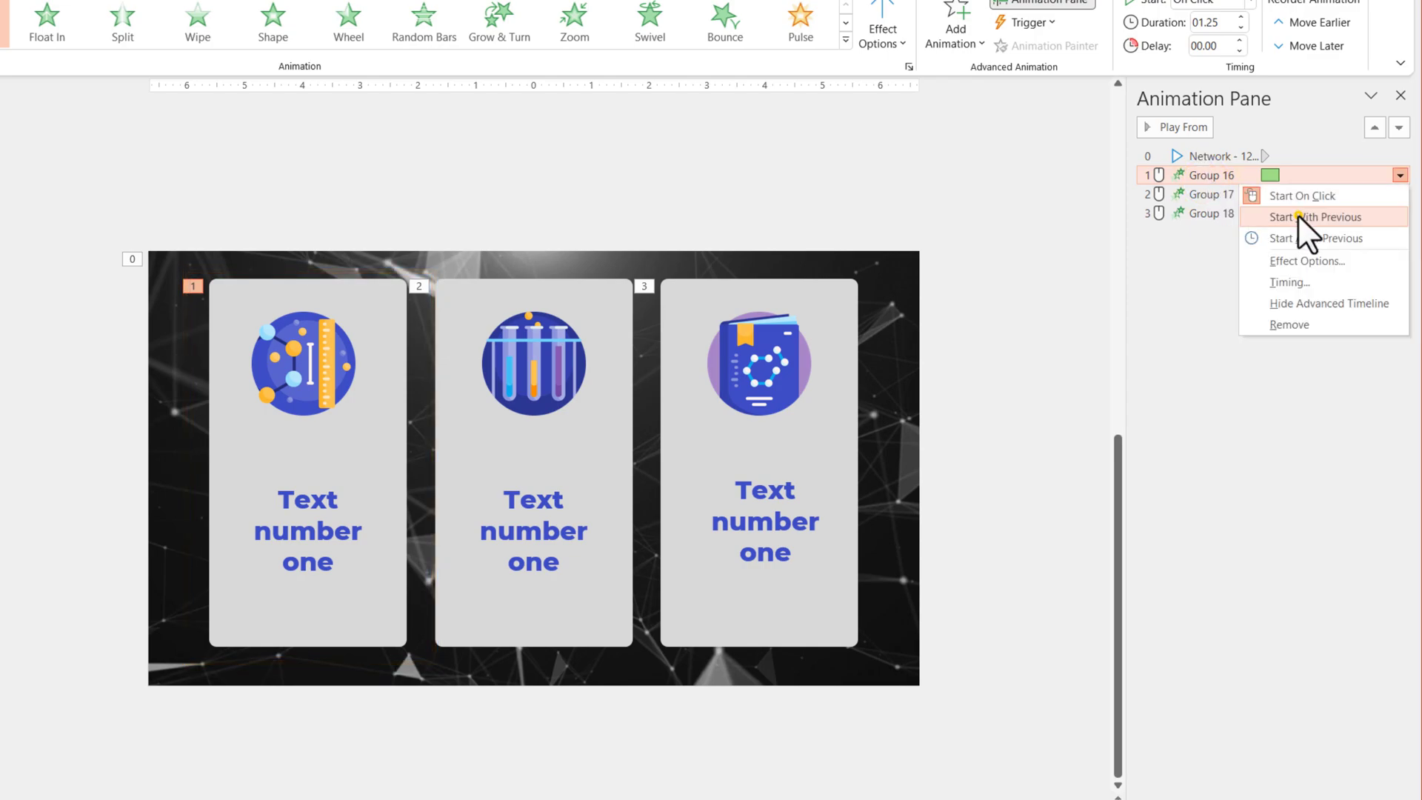
{"action": "left_click", "coordinate": [1318, 217]}
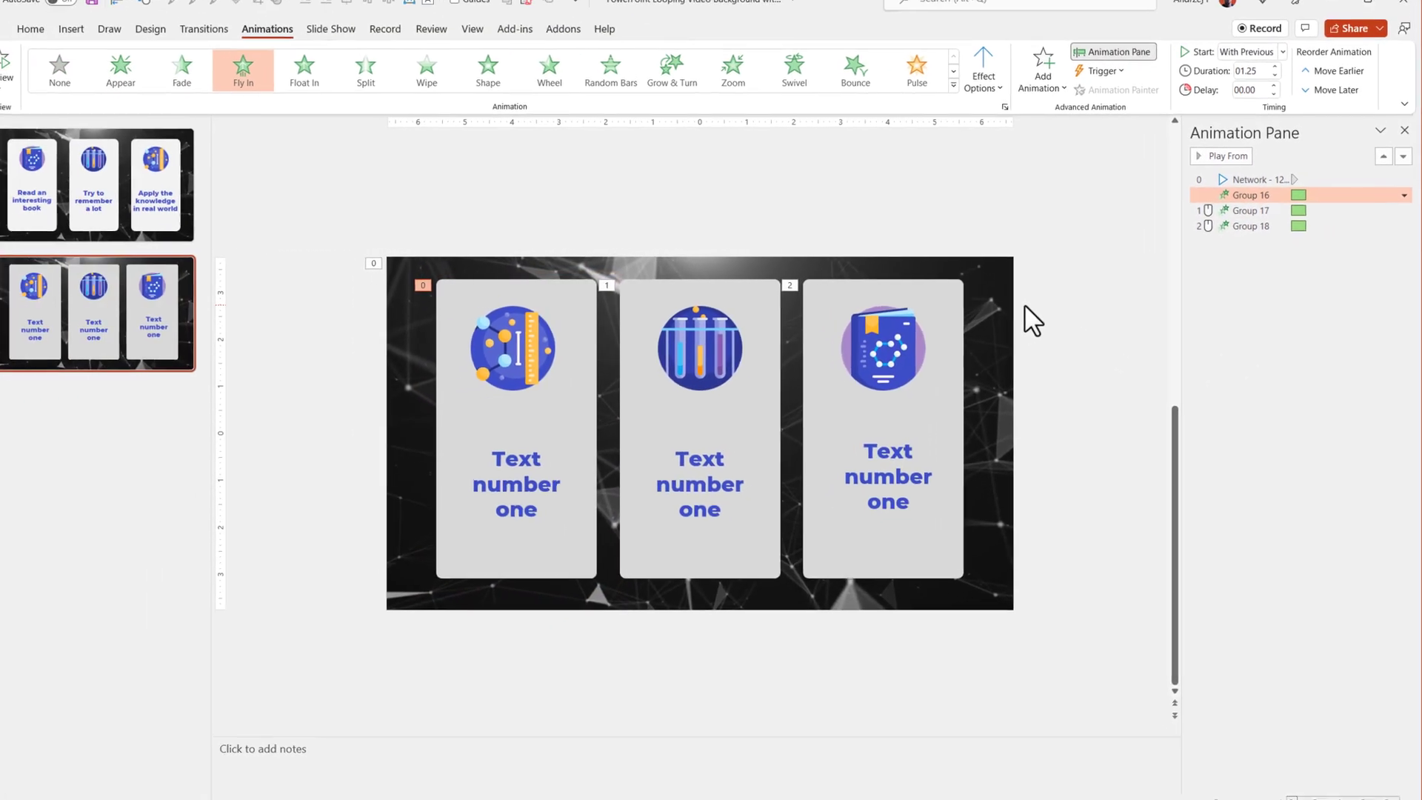